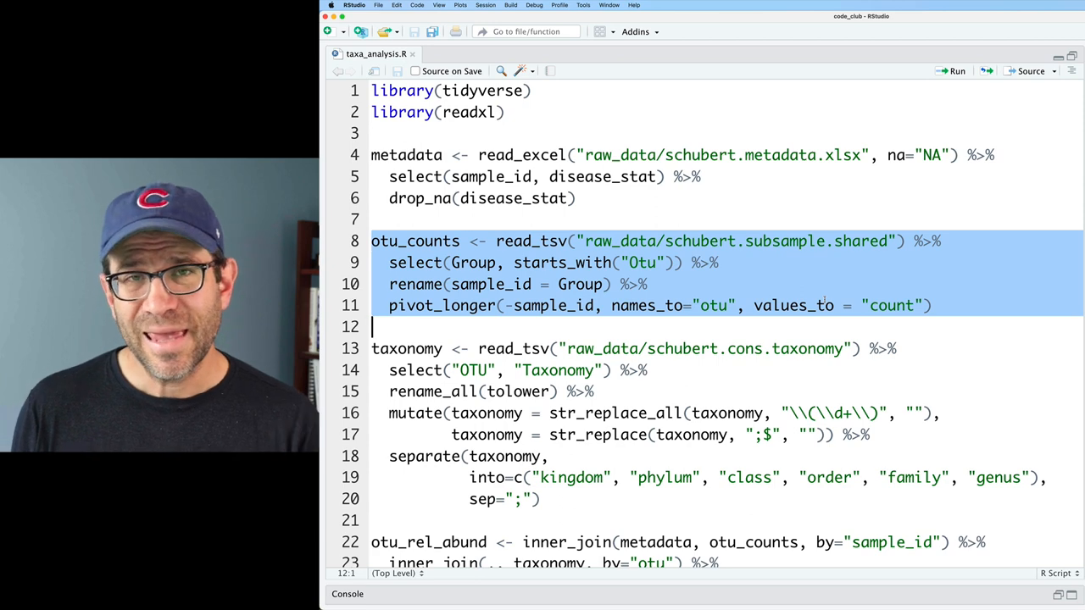
Start an otu_rel_abund pipeline that filters rows to level == "phylum".
{"action": "scroll", "scroll_direction": "down", "scroll_amount": 3}
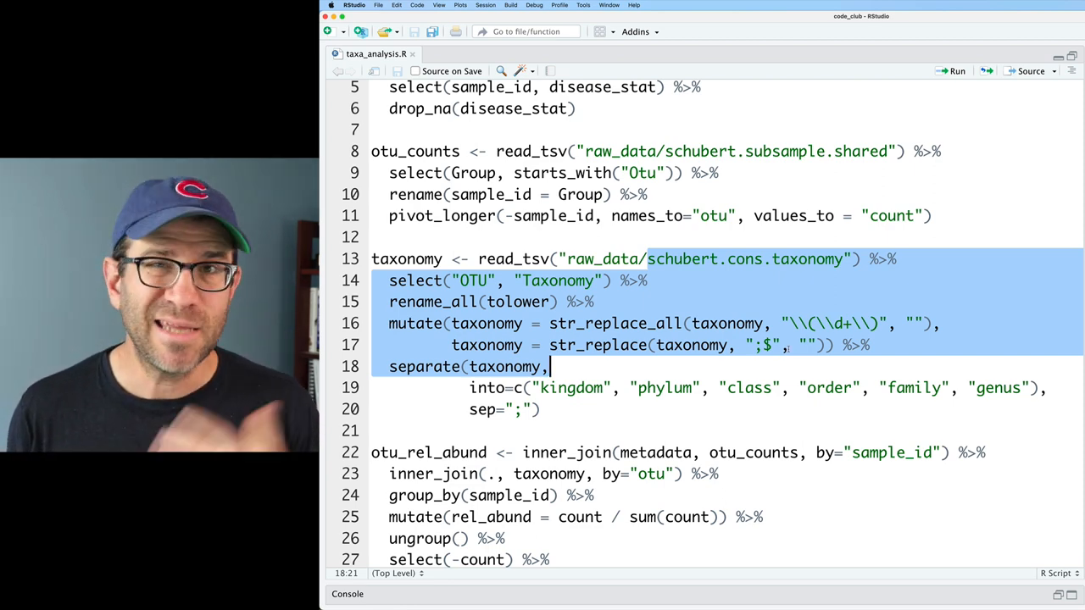
{"action": "scroll", "scroll_direction": "down", "scroll_amount": 3}
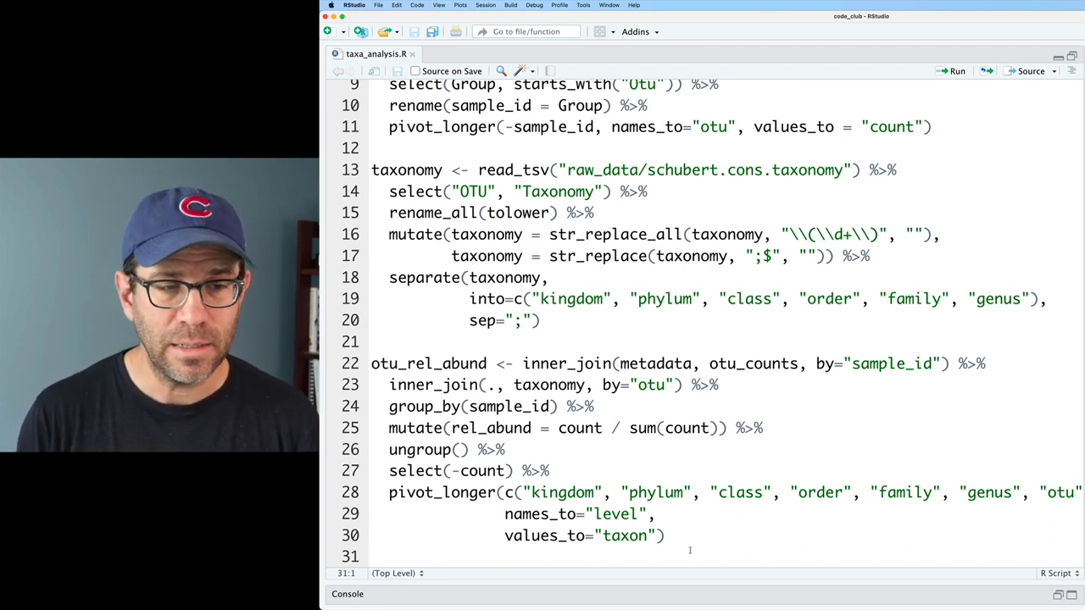
{"action": "type", "text": "otu_"}
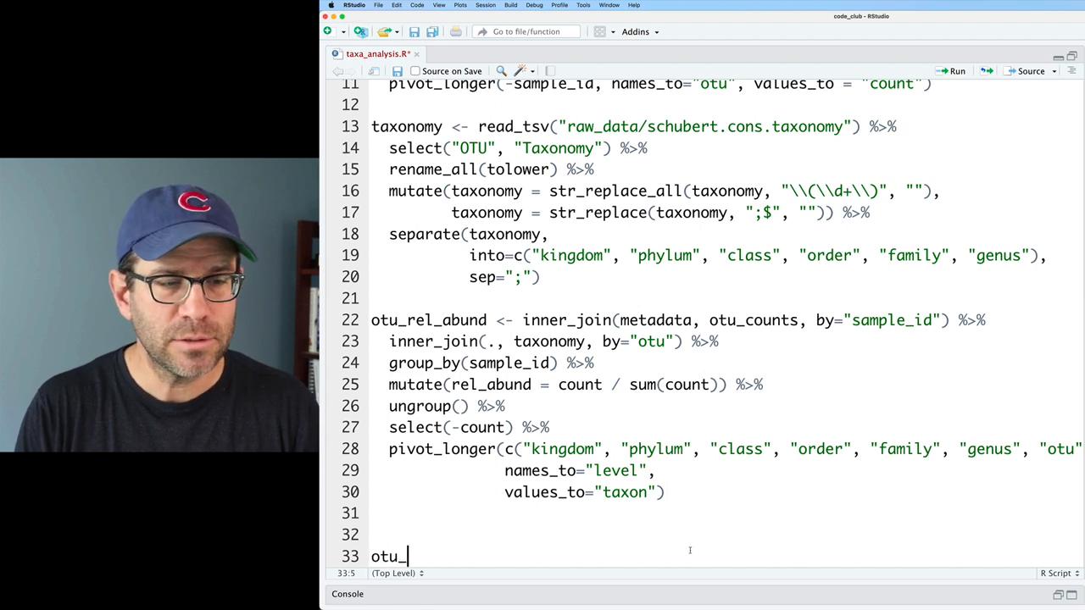
{"action": "type", "text": "rel_abund %>%"}
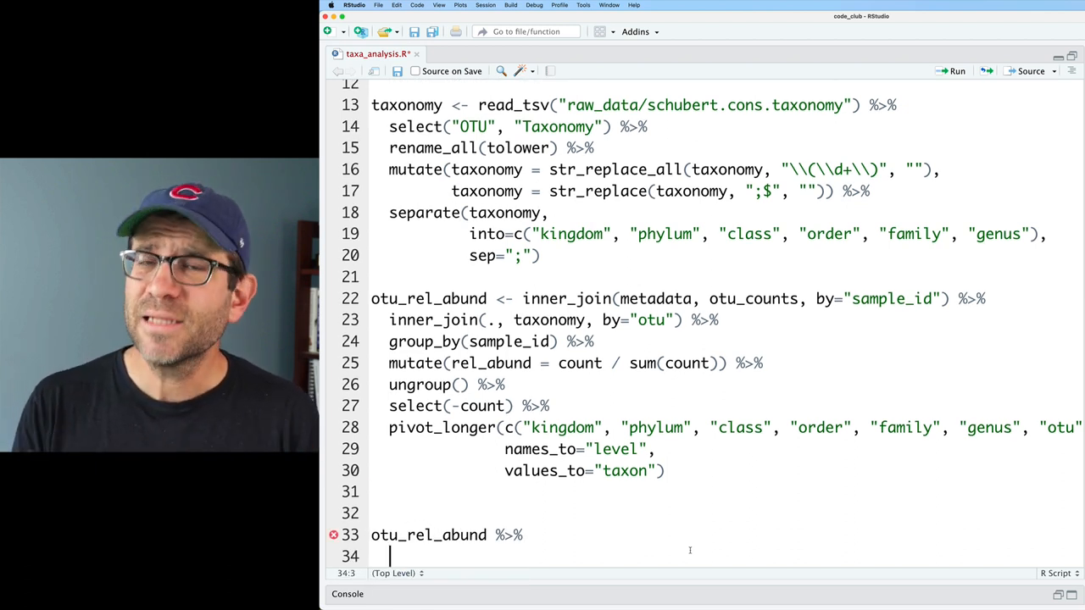
{"action": "type", "text": "filter(level==\"ph"}
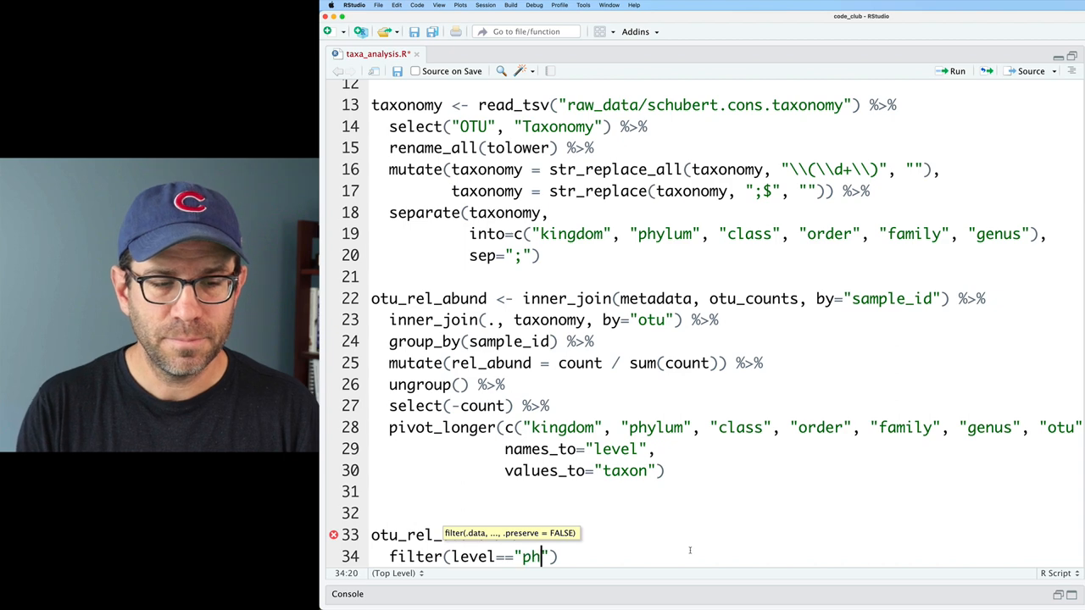
{"action": "type", "text": "ylum\") %>%"}
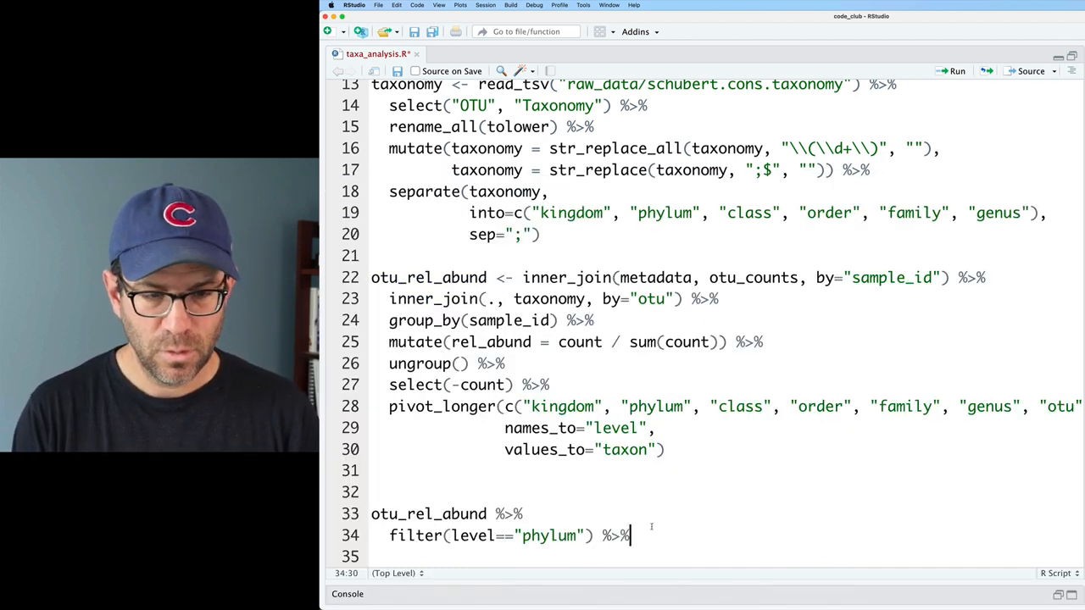
Group by sample_id and taxon and summarize rel_abund = sum(rel_abund), then run it.
{"action": "type", "text": "group_by(taxon)"}
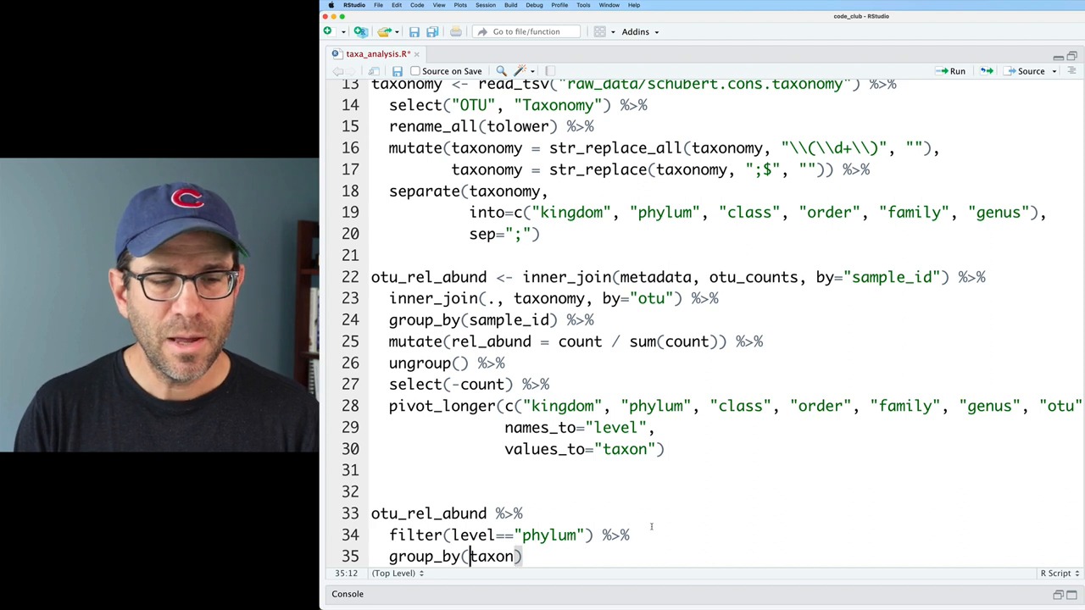
{"action": "type", "text": "sample_id,"}
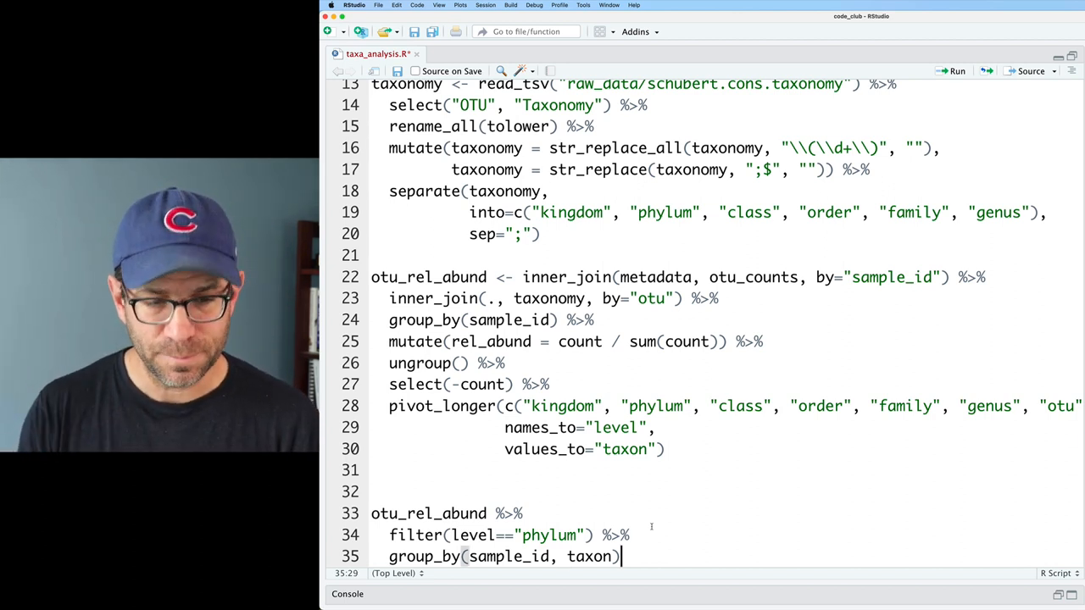
{"action": "type", "text": "%>%"}
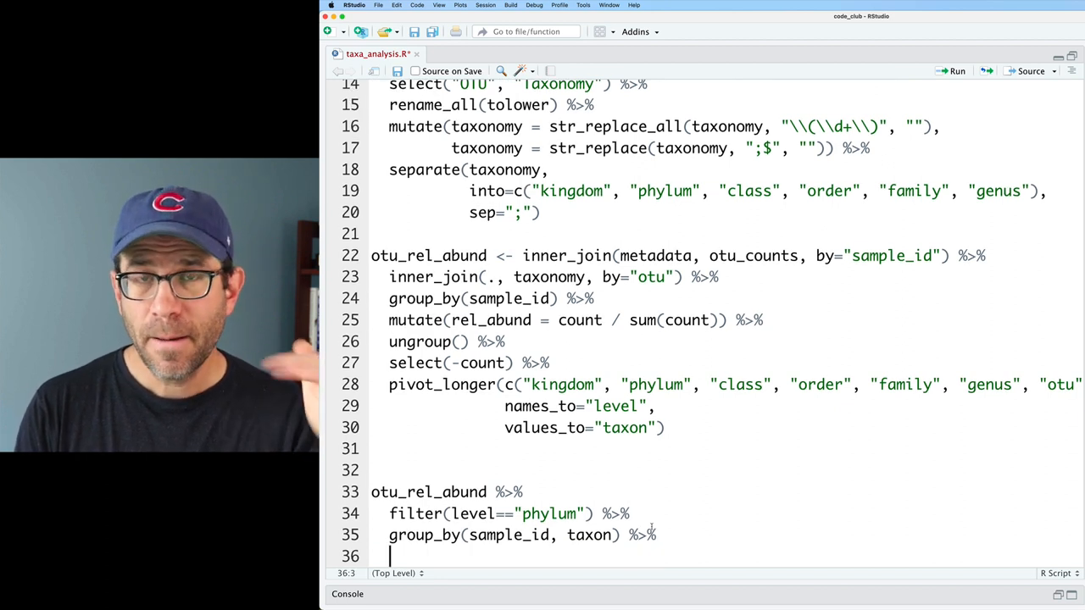
{"action": "type", "text": "summarize("}
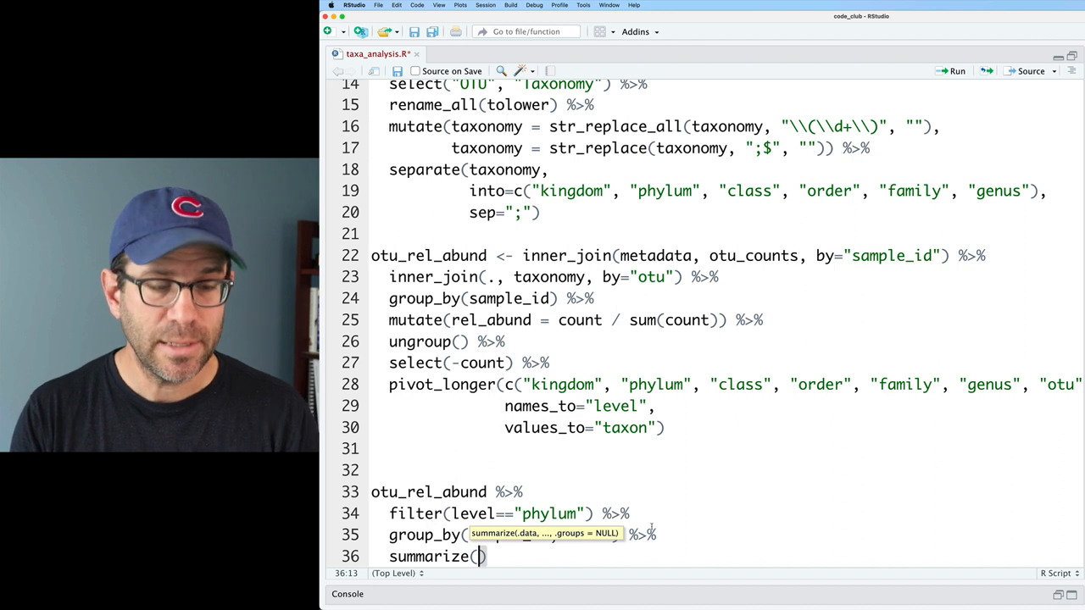
{"action": "type", "text": "rel_abund = sum(rel_abund"}
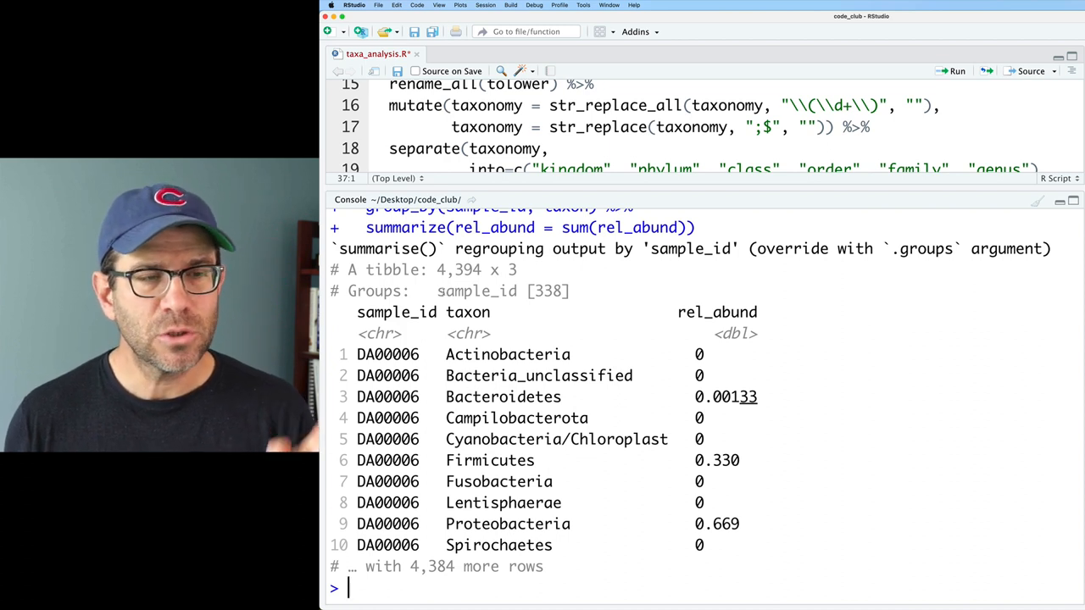
Drag the console divider down so the script editor gets full height again.
{"action": "left_click_drag", "start_coordinate": [437, 292], "coordinate": [570, 292]}
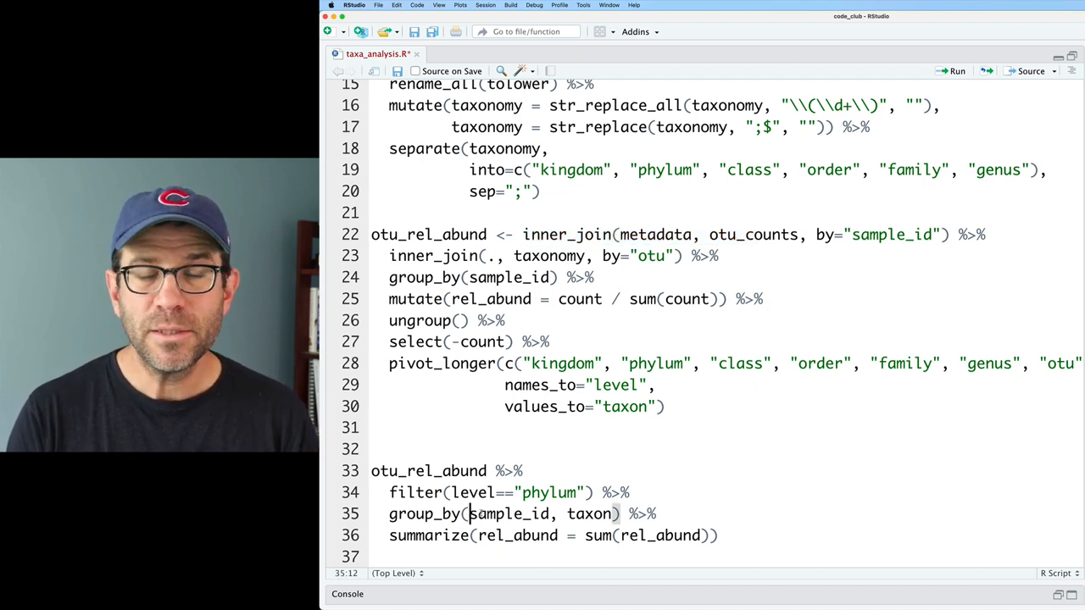
Add disease_stat to group_by, run it, then add .groups="drop" inside summarize().
{"action": "type", "text": "disease_stat"}
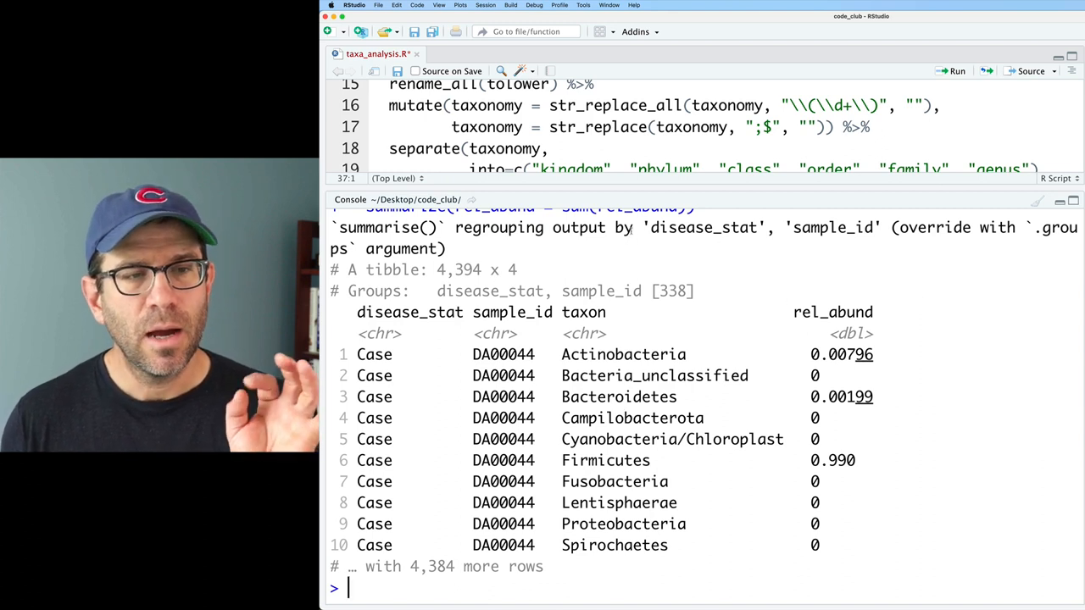
{"action": "left_click_drag", "start_coordinate": [438, 292], "coordinate": [692, 292]}
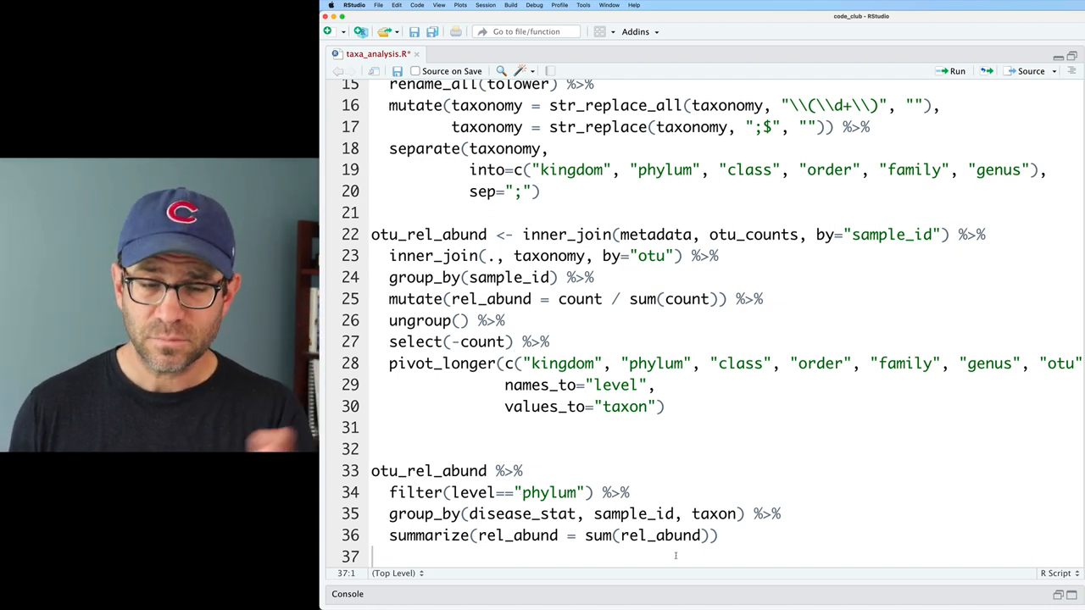
{"action": "double_click", "coordinate": [714, 514]}
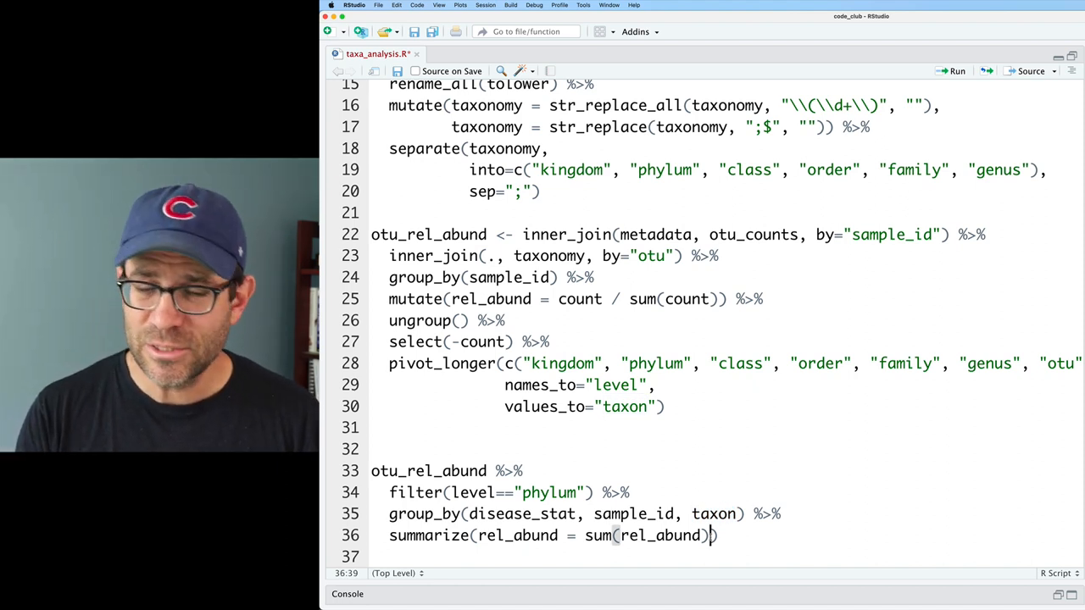
{"action": "type", "text": ", .groups=\"\""}
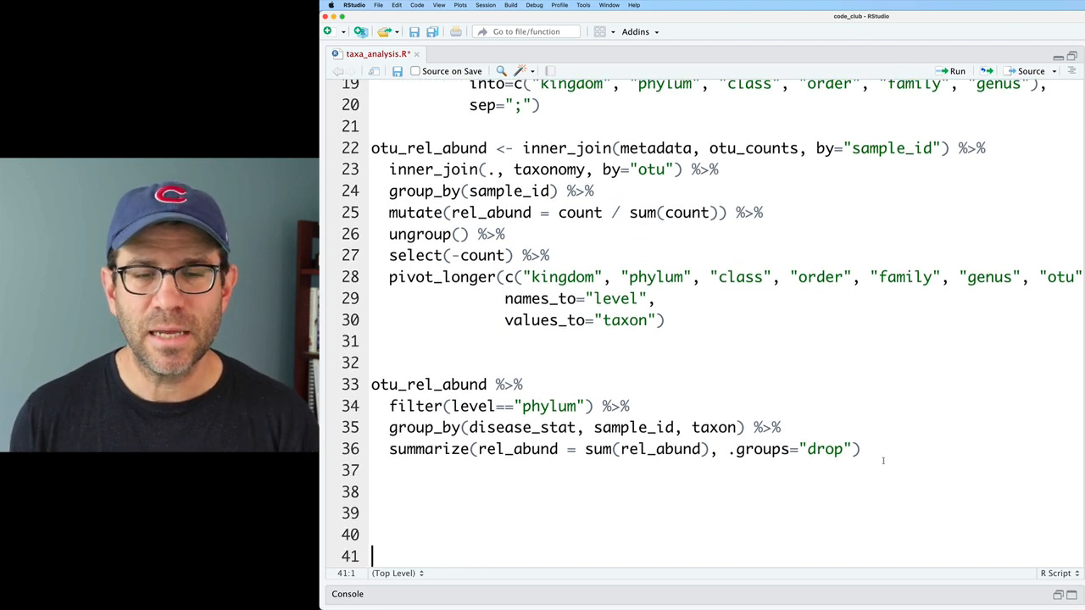
Pipe into a second group_by on disease_stat and taxon.
{"action": "type", "text": "%>%"}
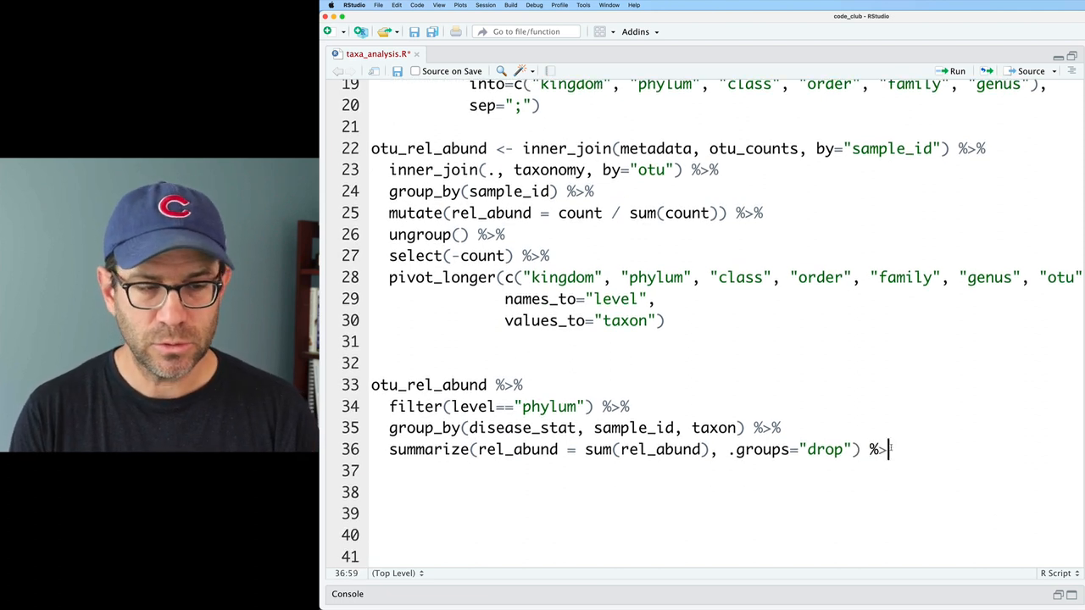
{"action": "type", "text": "group_by("}
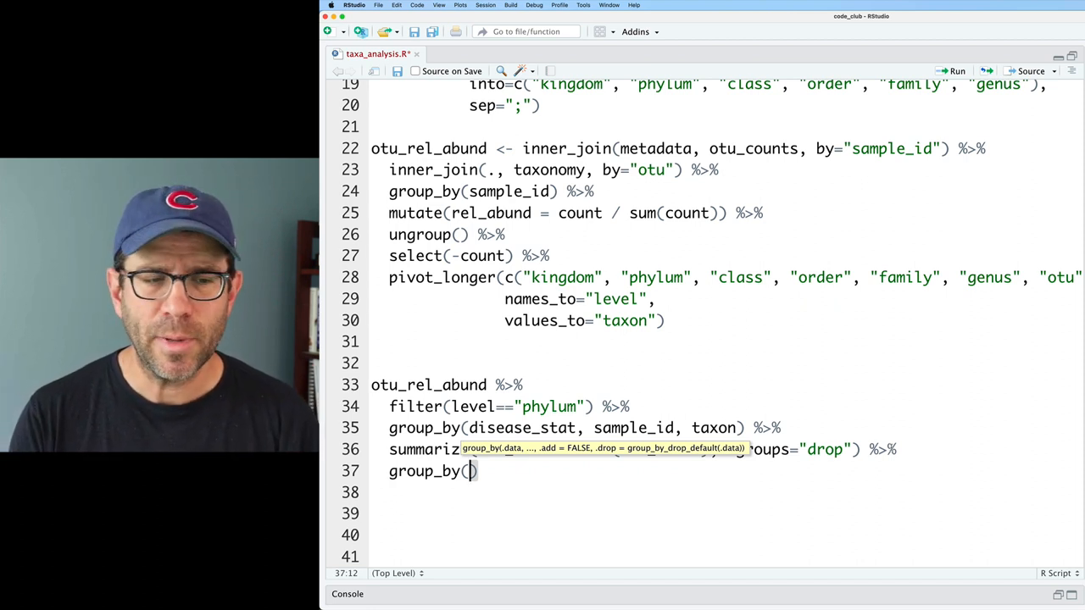
{"action": "type", "text": "disease_stat,"}
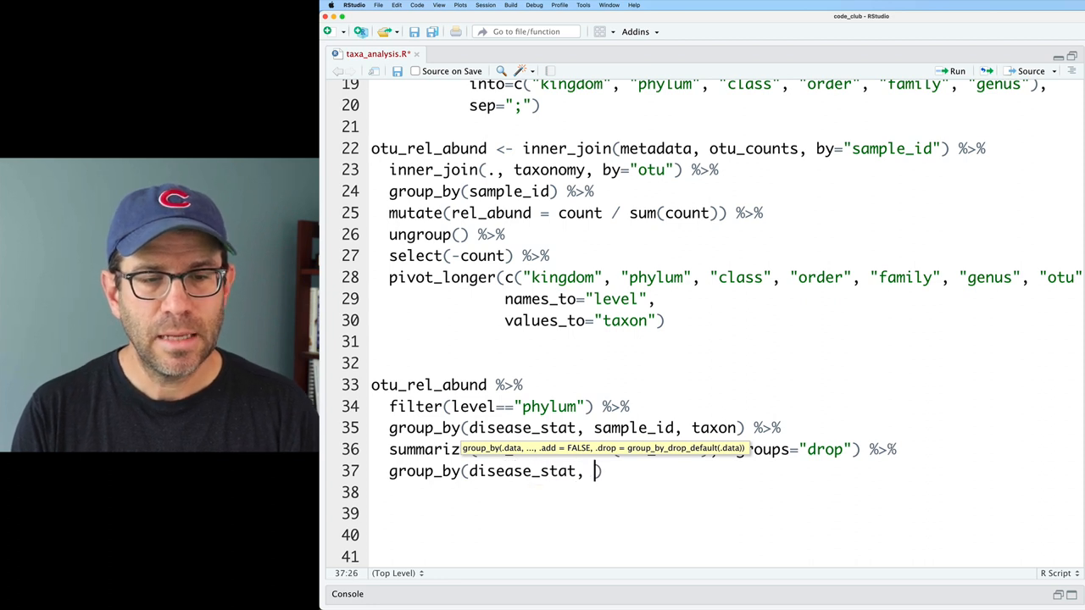
{"action": "type", "text": "taxon"}
{"action": "left_click", "coordinate": [727, 492]}
{"action": "type", "text": "summarize("}
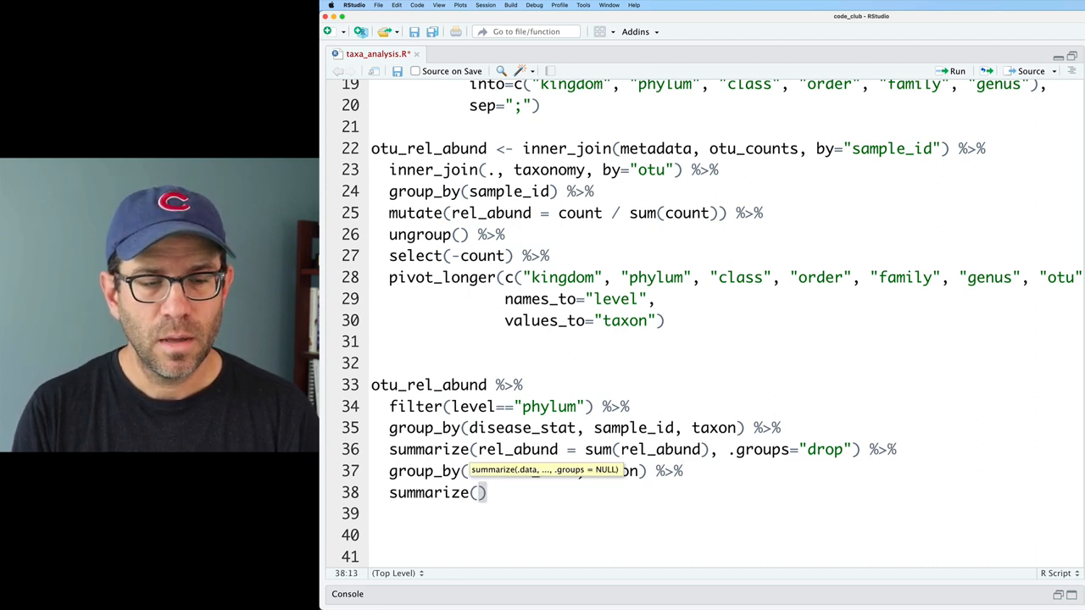
Summarize mean_rel_abund = mean(rel_abund) with .groups="drop", then filter taxon == "Firmicutes".
{"action": "type", "text": "mean_rel_abund = mean("}
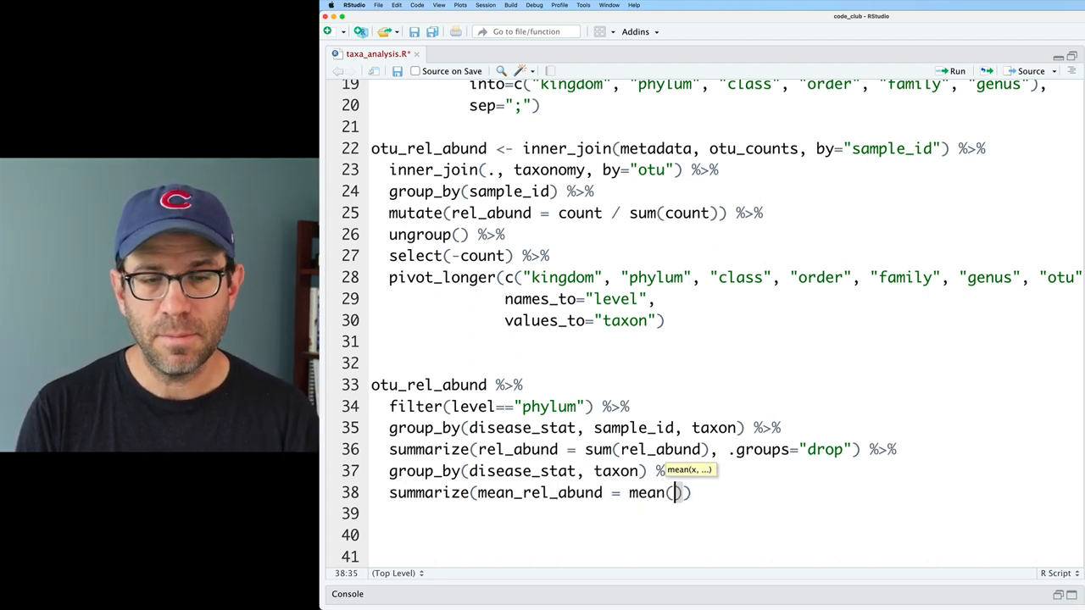
{"action": "type", "text": "rel_abund"}
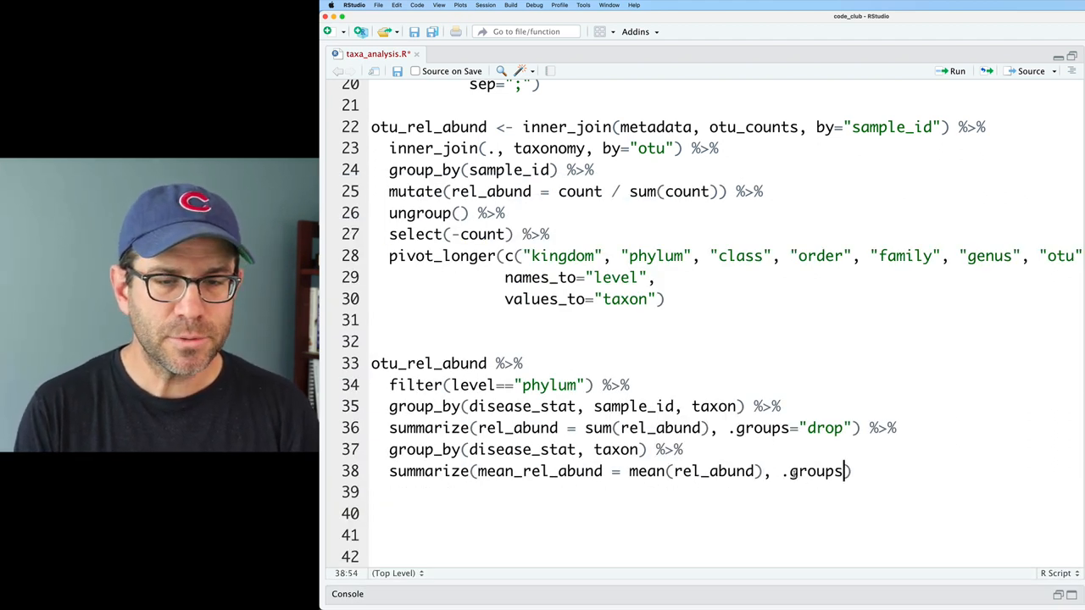
{"action": "type", "text": "=\"drop\") %>%"}
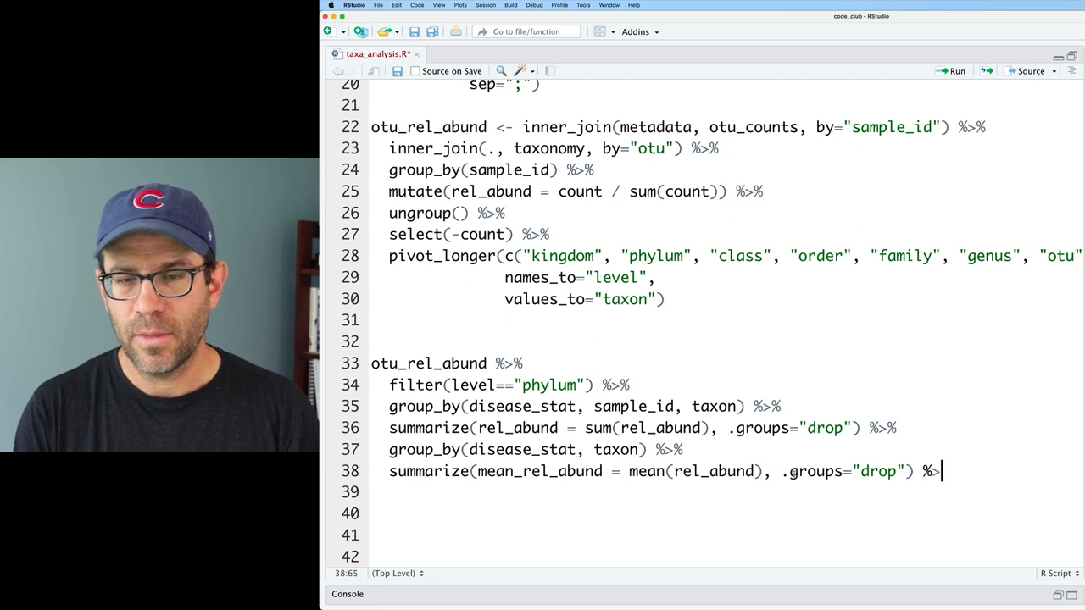
{"action": "type", "text": "filter(taxon =)"}
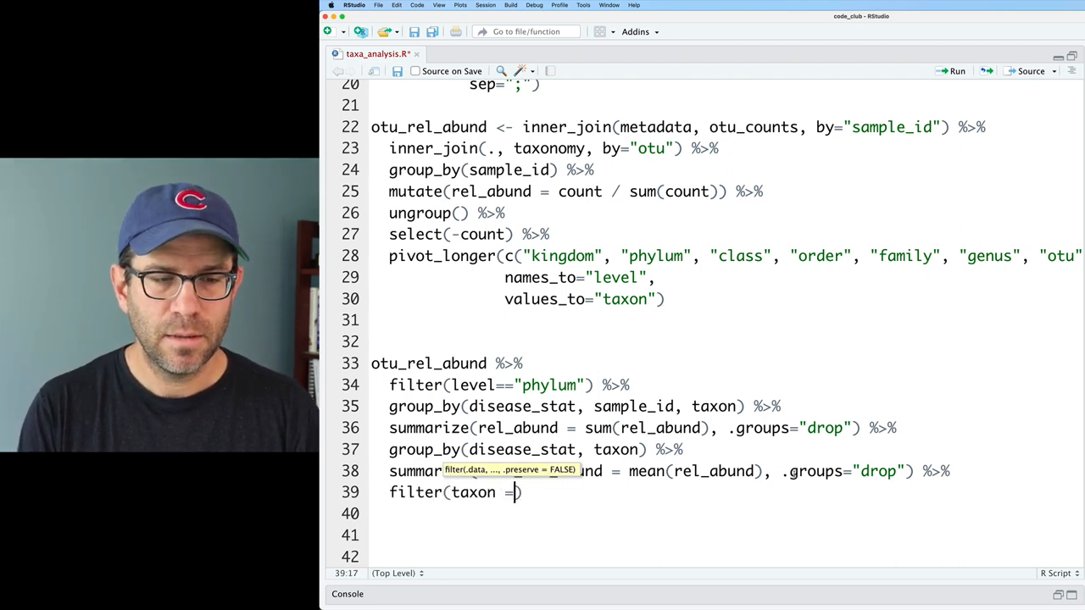
{"action": "type", "text": "== \"Firmic"}
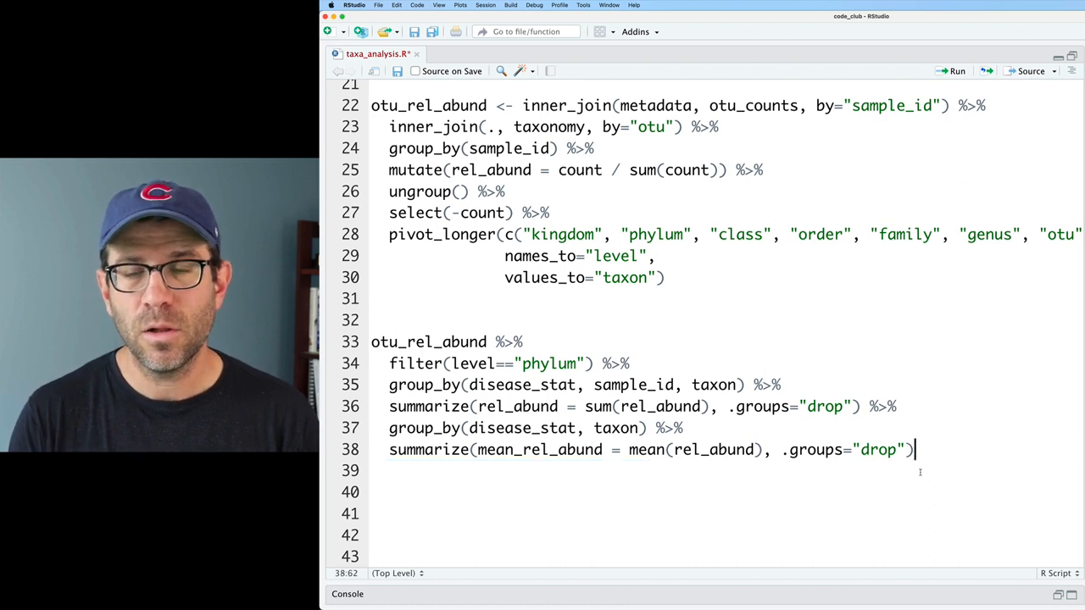
Pipe into ggplot(aes(x=disease_stat, y=mean_rel_abund, fill=taxon)) + geom_col().
{"action": "type", "text": "%>%"}
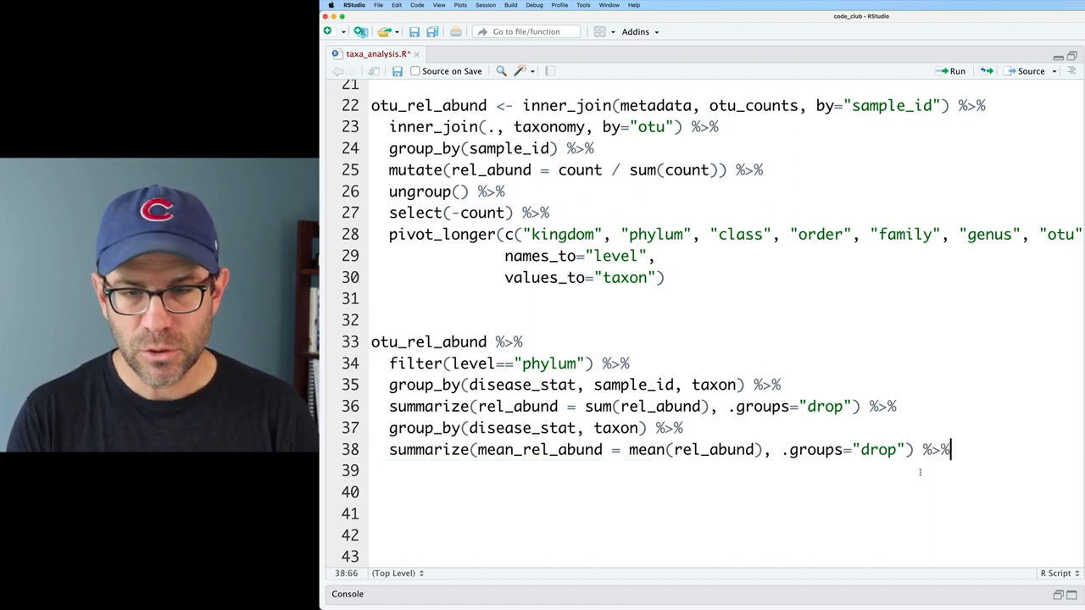
{"action": "type", "text": "ggplot(aes(x="}
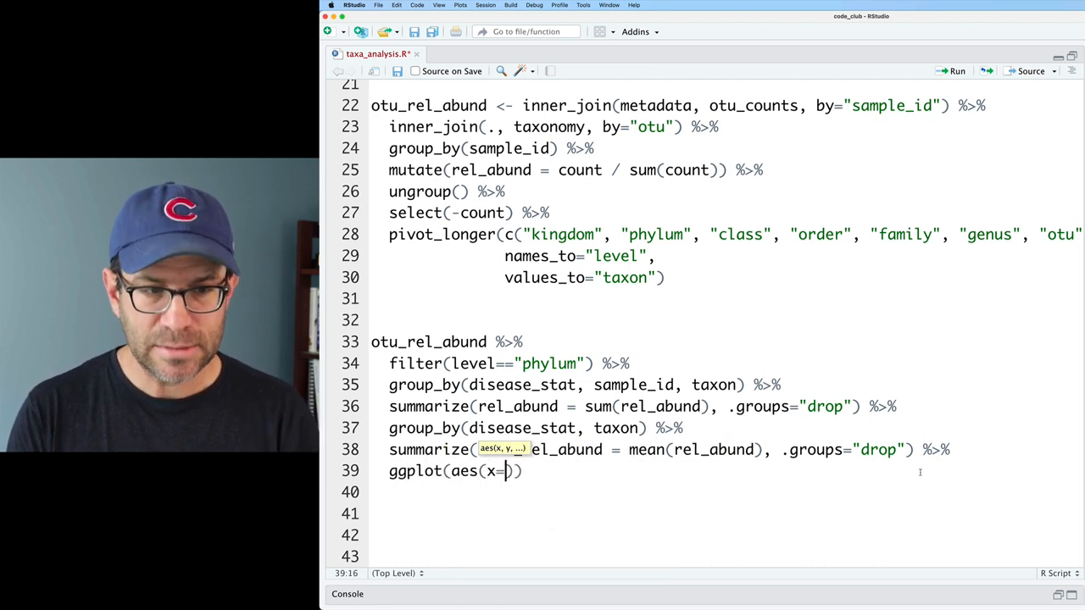
{"action": "type", "text": "disease_"}
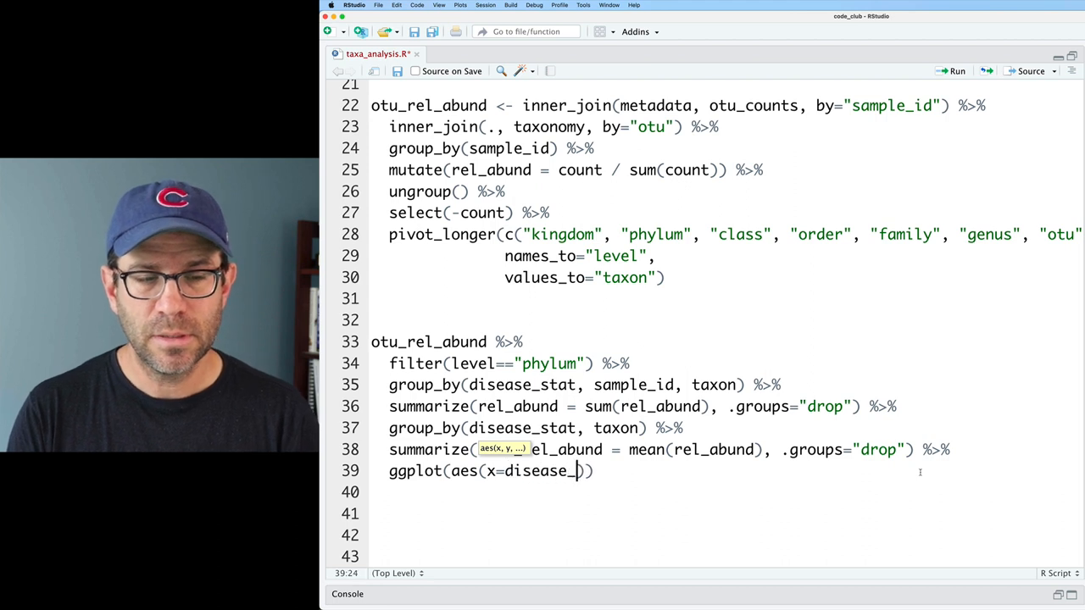
{"action": "type", "text": "stat, y="}
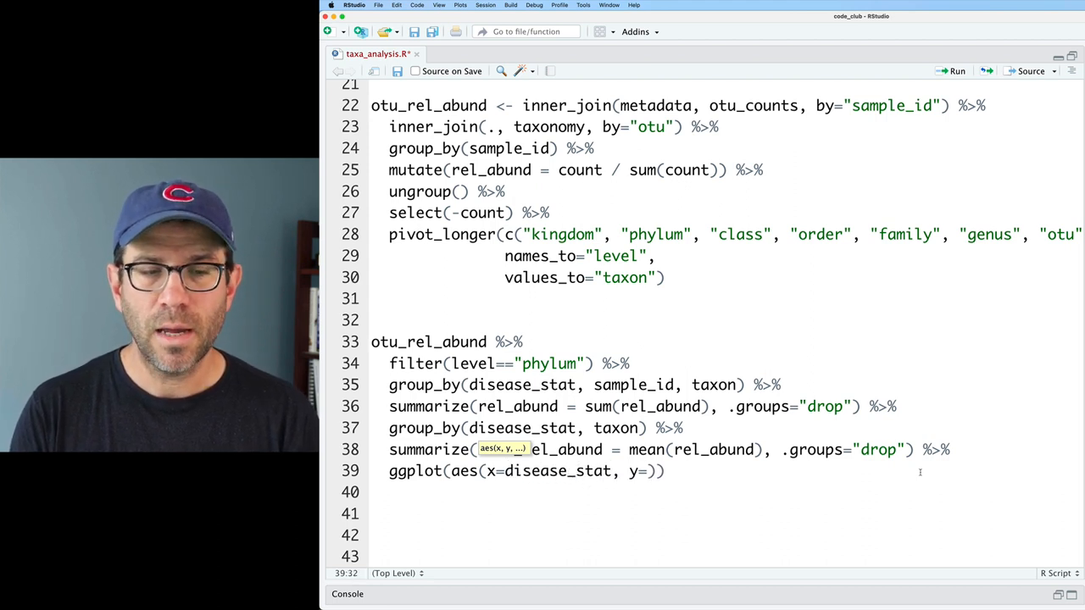
{"action": "type", "text": "mean_rel_abun"}
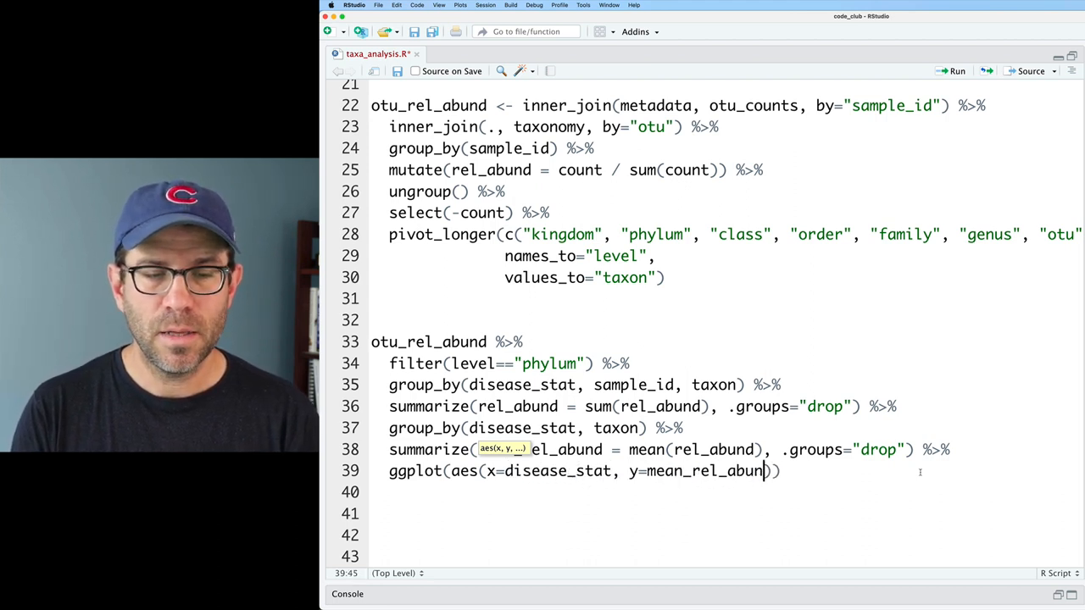
{"action": "type", "text": ", color=taxon"}
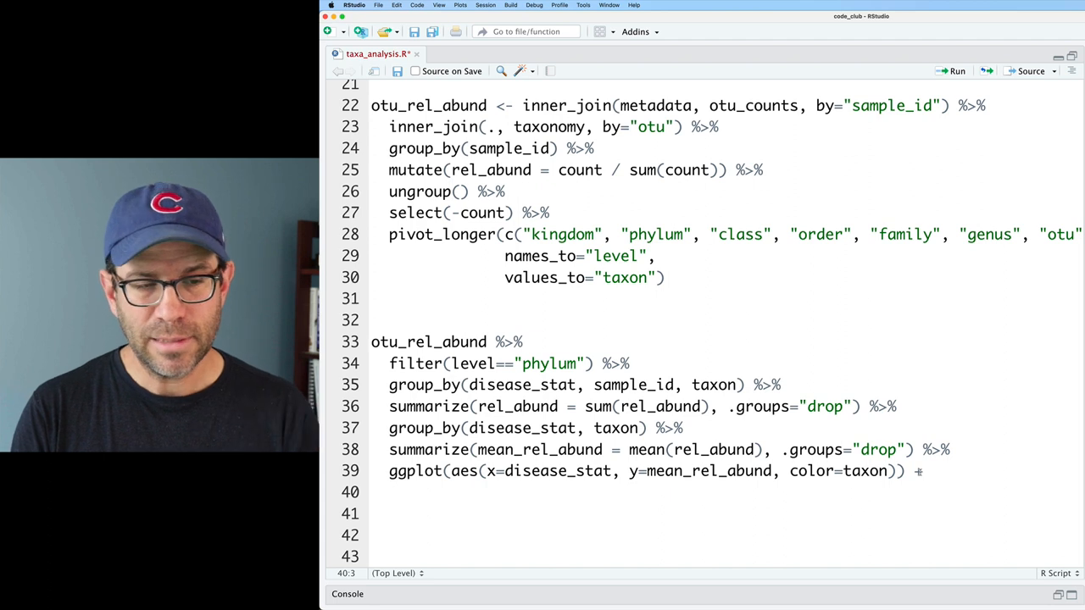
{"action": "type", "text": "geom_col("}
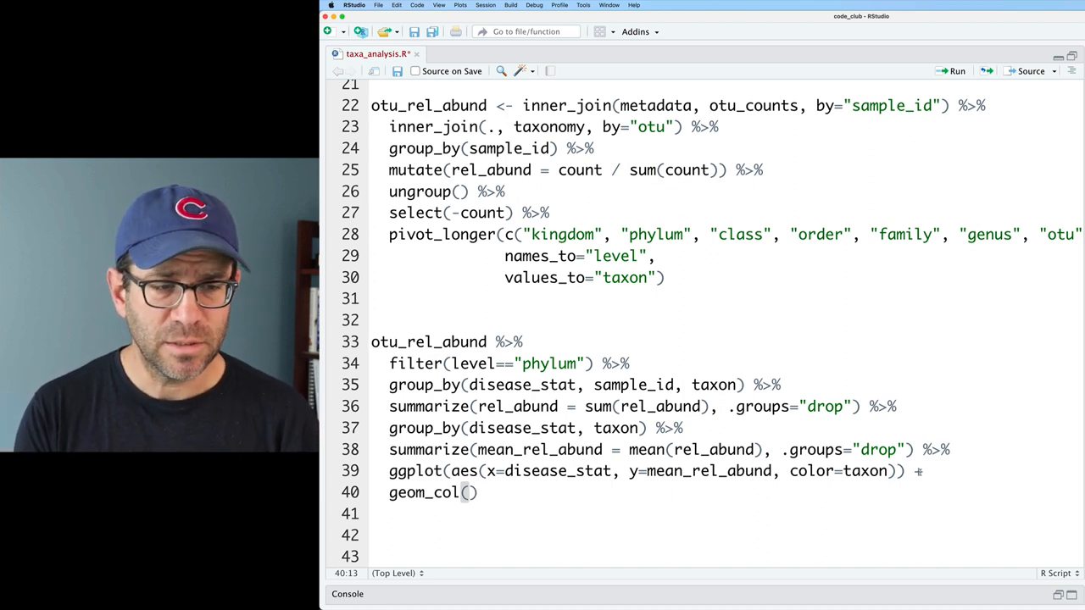
Add ggsave("schuber_stacked_bar.tiff", width=5, height=4).
{"action": "type", "text": "ggsave(\"s\""}
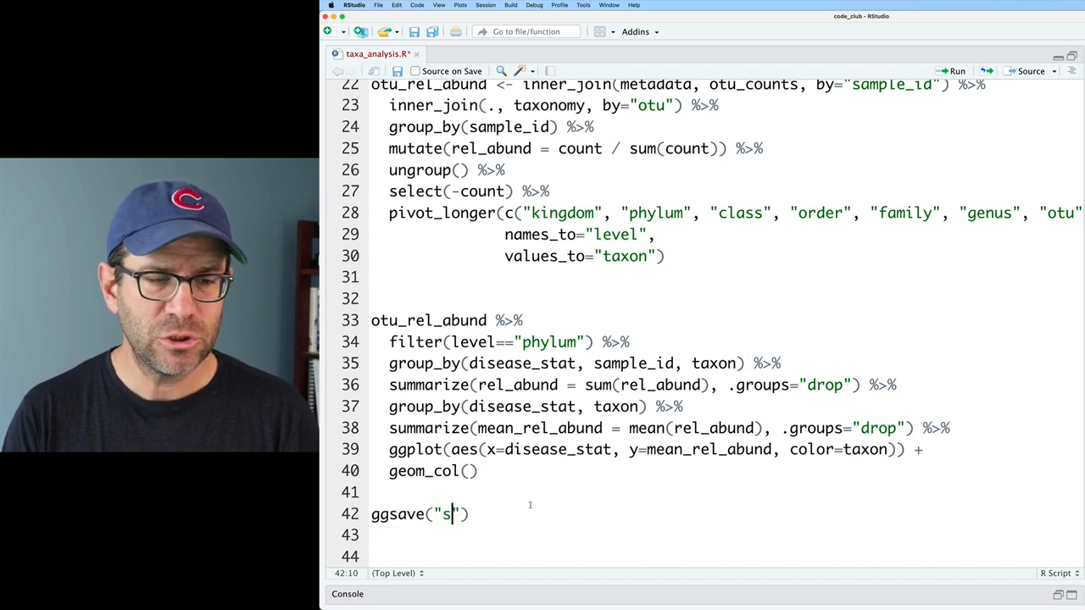
{"action": "type", "text": "chuber_stacked"}
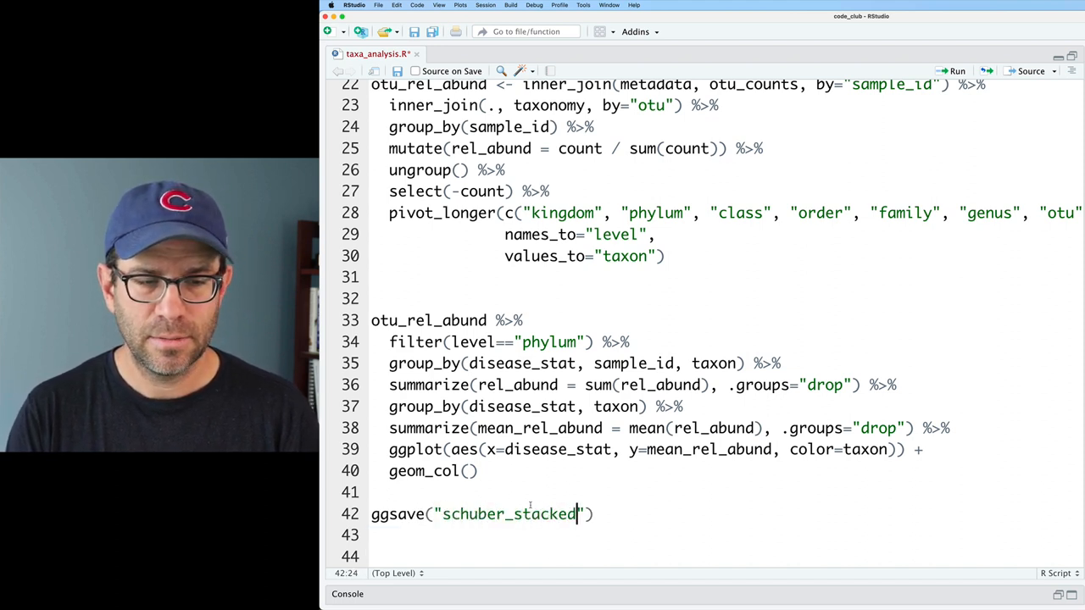
{"action": "type", "text": "_bar.tiff"}
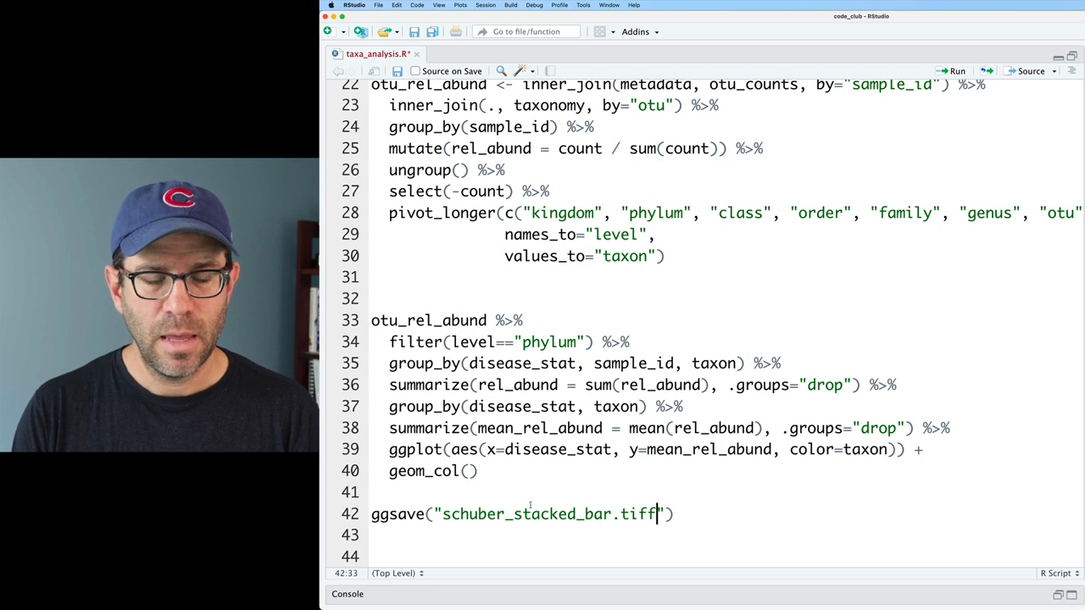
{"action": "type", "text": ", width="}
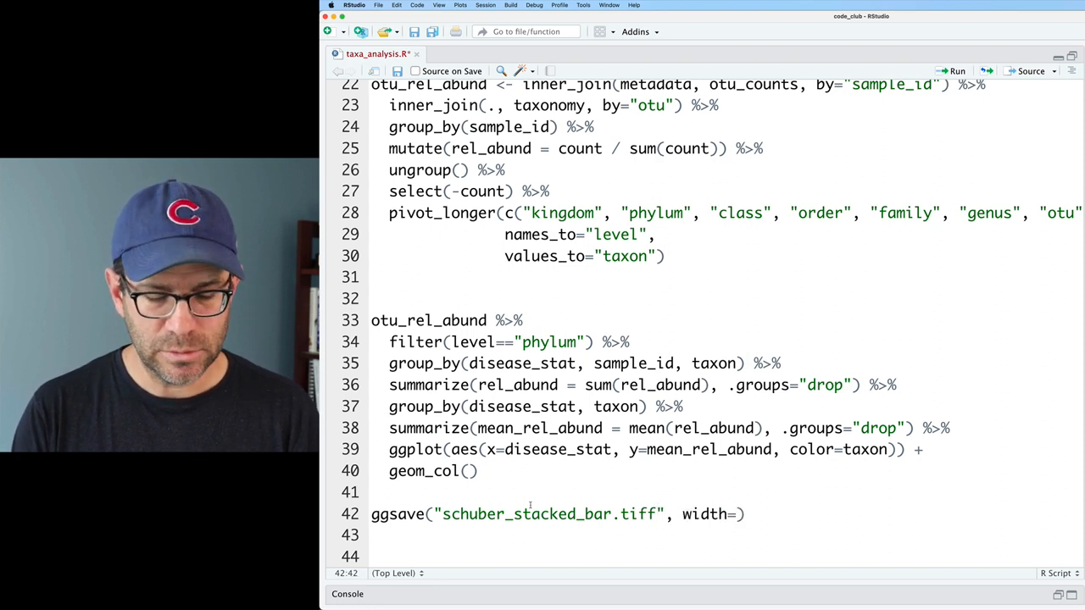
{"action": "type", "text": "5, height=4"}
{"action": "left_click", "coordinate": [648, 449]}
{"action": "type", "text": "fil"}
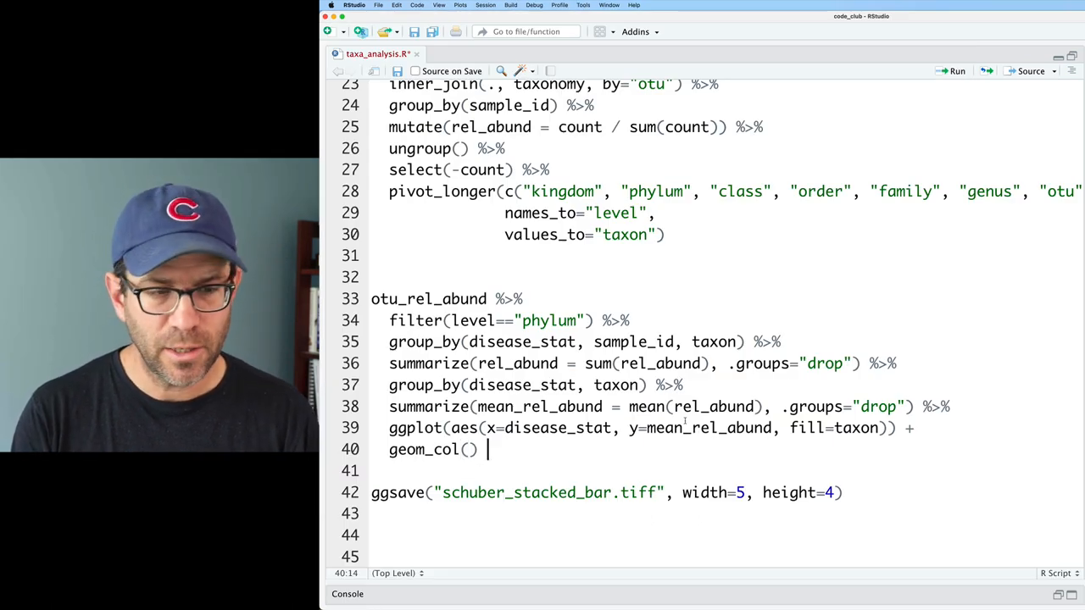
Add labs(x=NULL, y="Mean Relative Abundance (%)"), multiply the mean by 100, add theme_classic() and run.
{"action": "type", "text": "labs("}
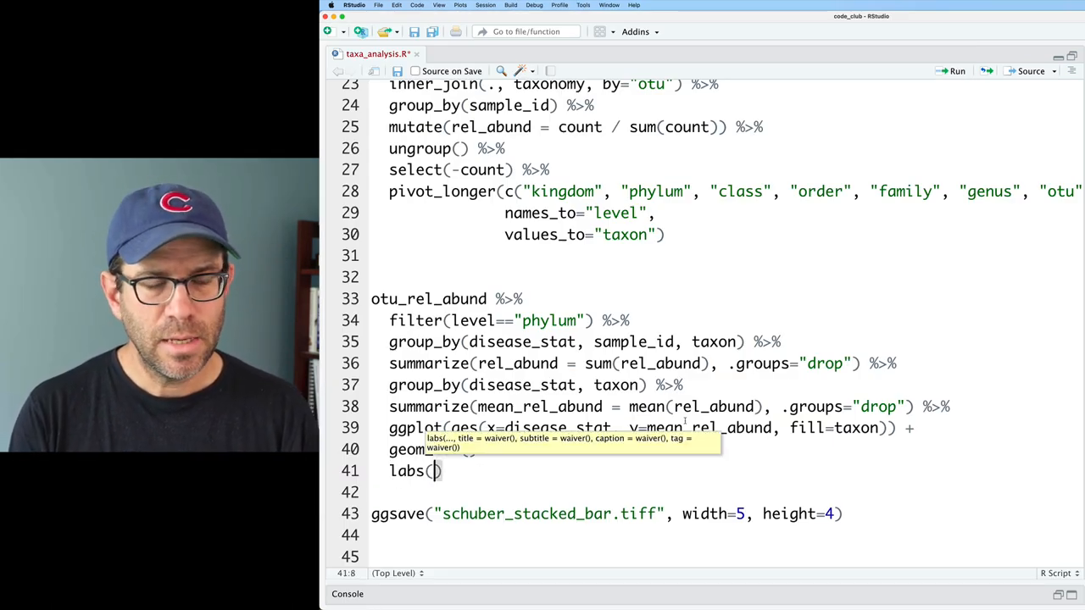
{"action": "type", "text": "x=NULL,"}
{"action": "left_click", "coordinate": [728, 492]}
{"action": "type", "text": "y=)"}
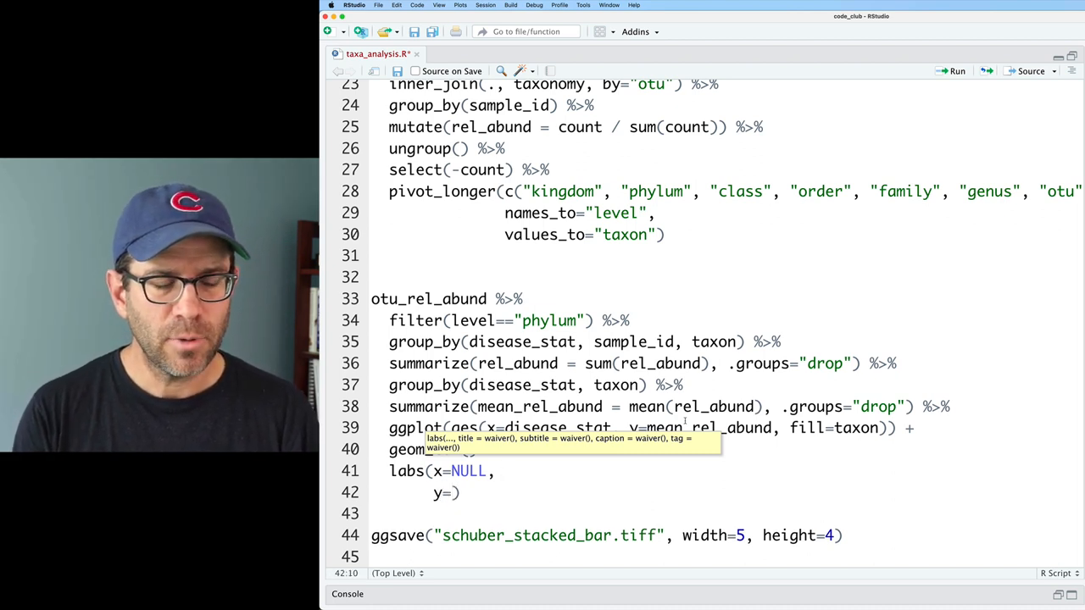
{"action": "type", "text": "M"}
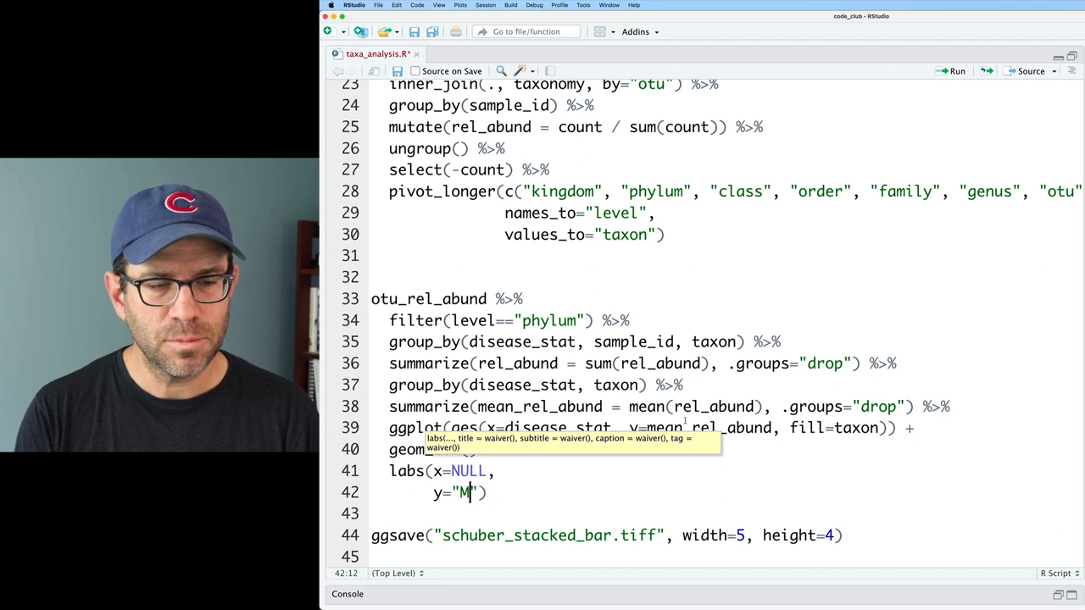
{"action": "type", "text": "ean Relative Abundance"}
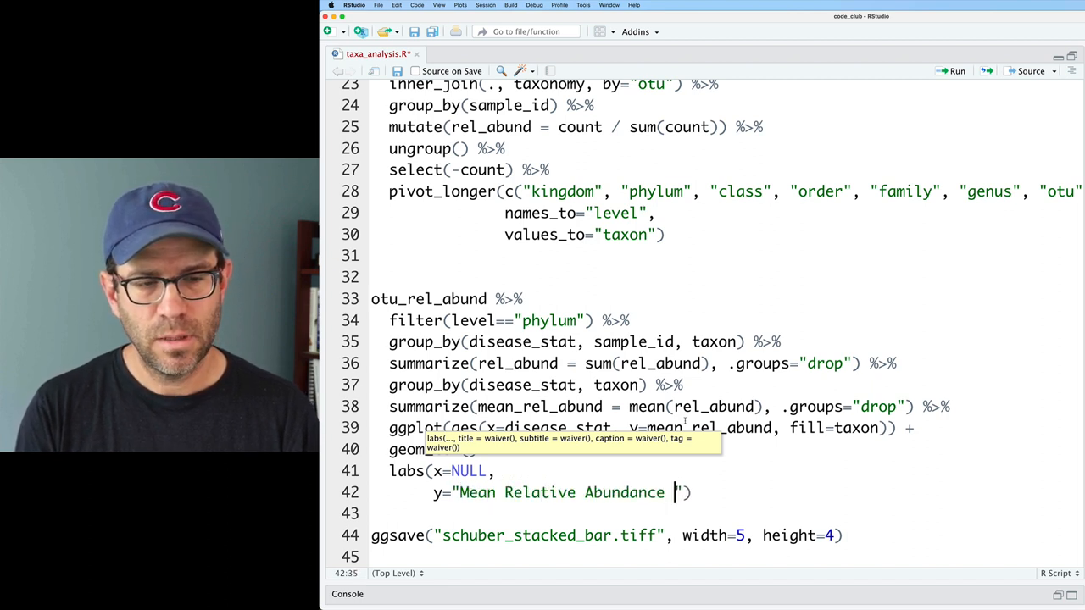
{"action": "type", "text": "("}
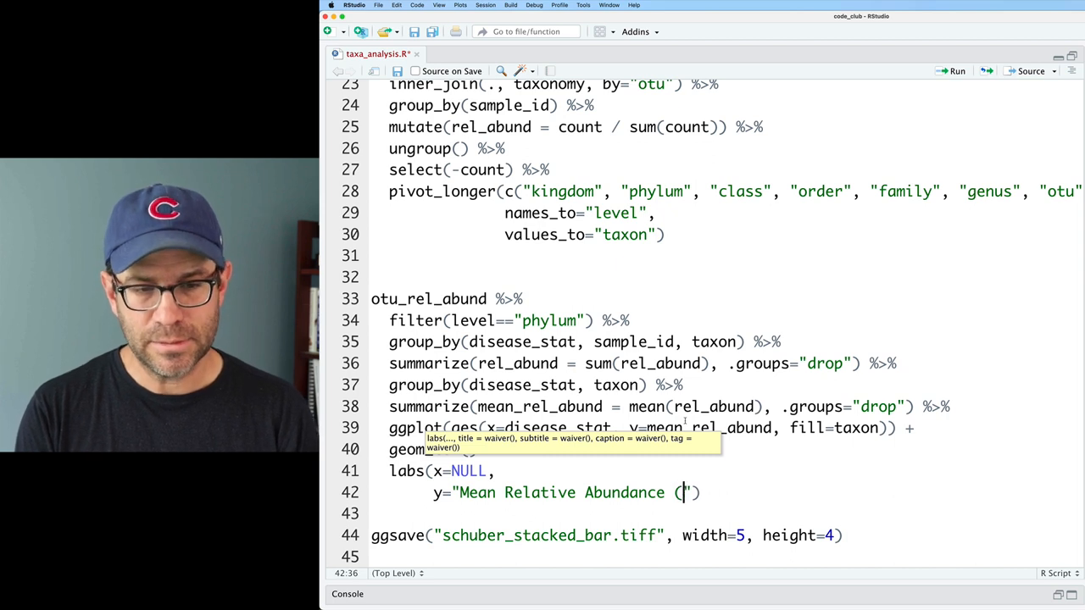
{"action": "type", "text": "%"}
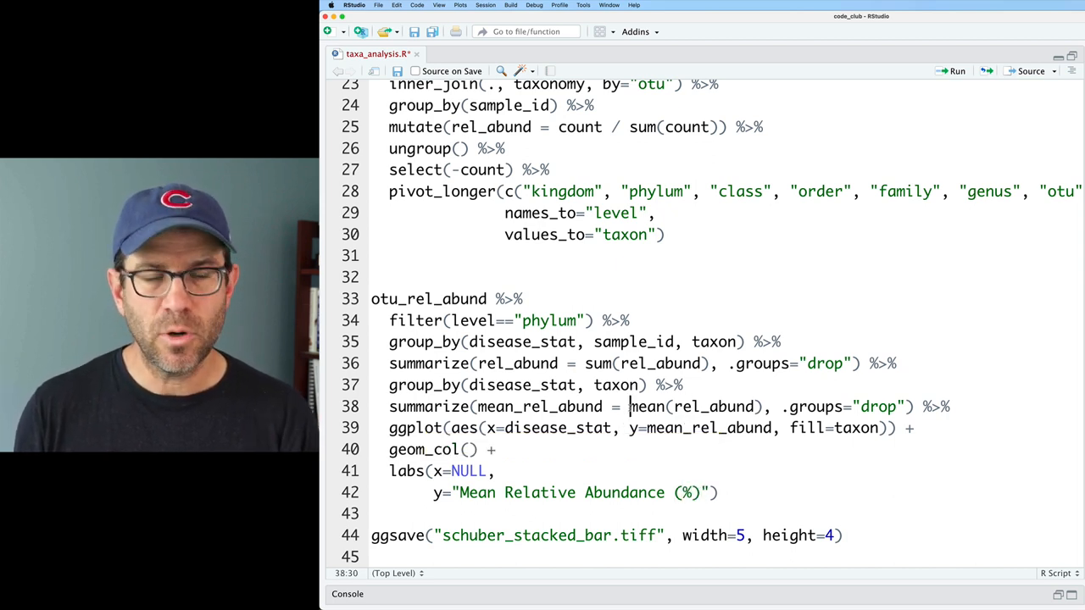
{"action": "type", "text": "100"}
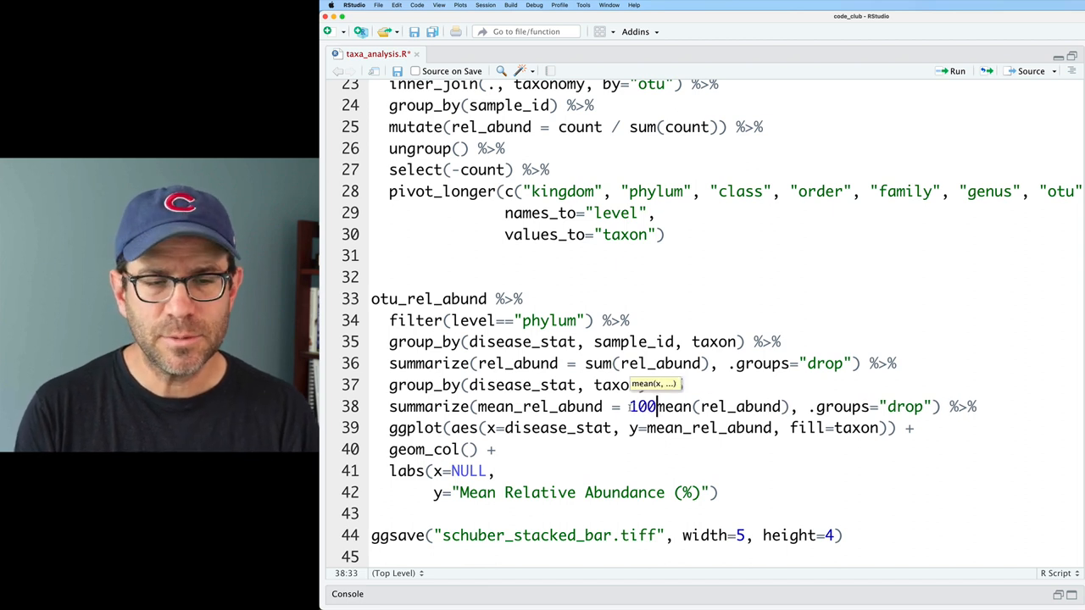
{"action": "type", "text": "*"}
{"action": "left_click", "coordinate": [726, 256]}
{"action": "type", "text": "mutate(disease_"}
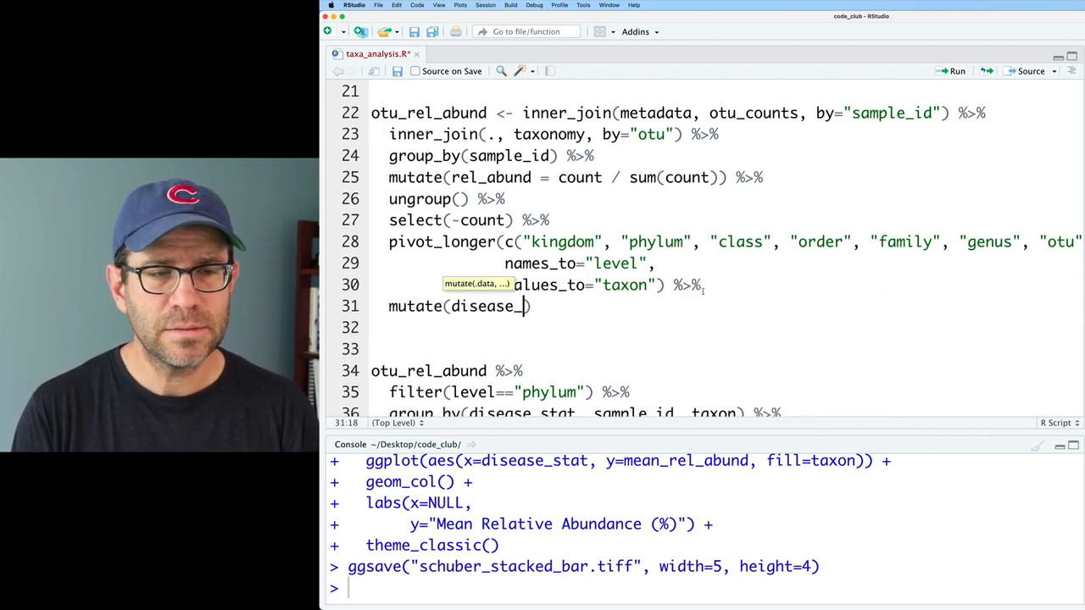
Mutate disease_stat to a factor with levels NonDiarrhealControl, DiarrhealControl, Case and rerun through ggsave.
{"action": "type", "text": "stat = factor(disease_stat,"}
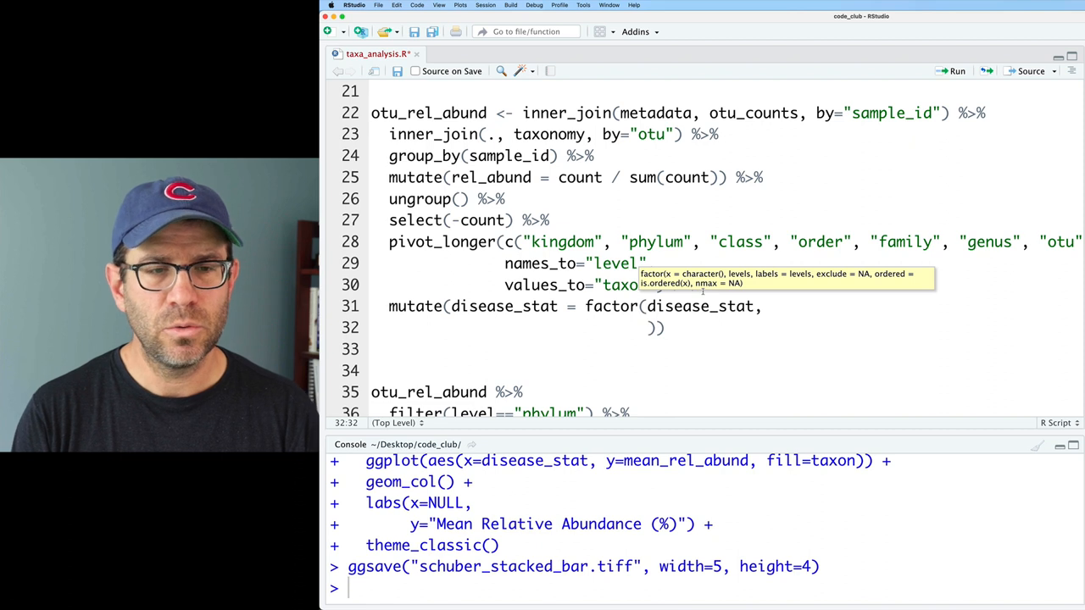
{"action": "type", "text": "levels=c("}
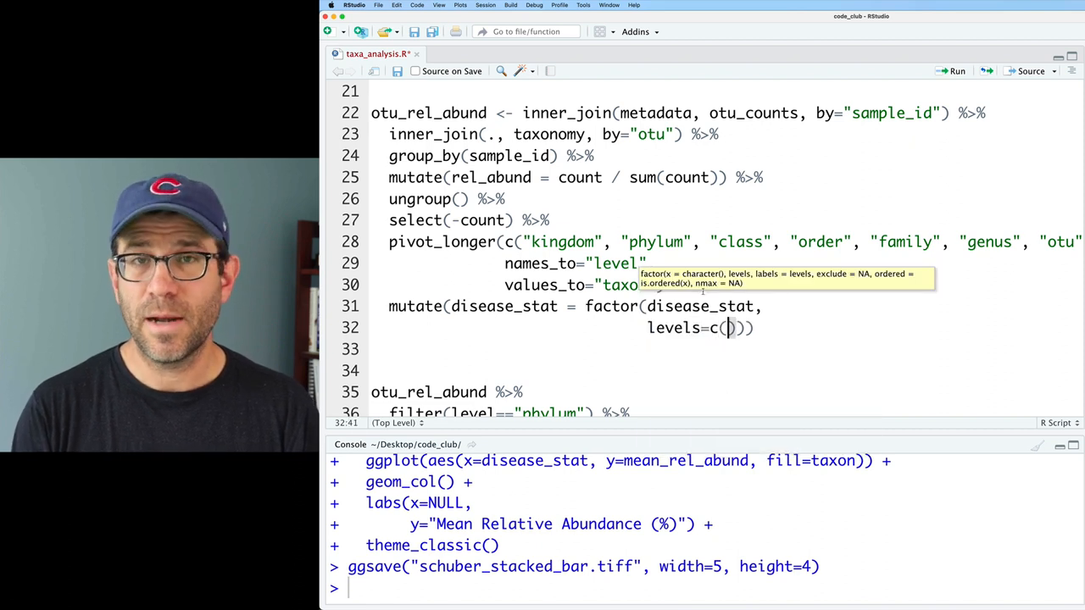
{"action": "type", "text": "\"\""}
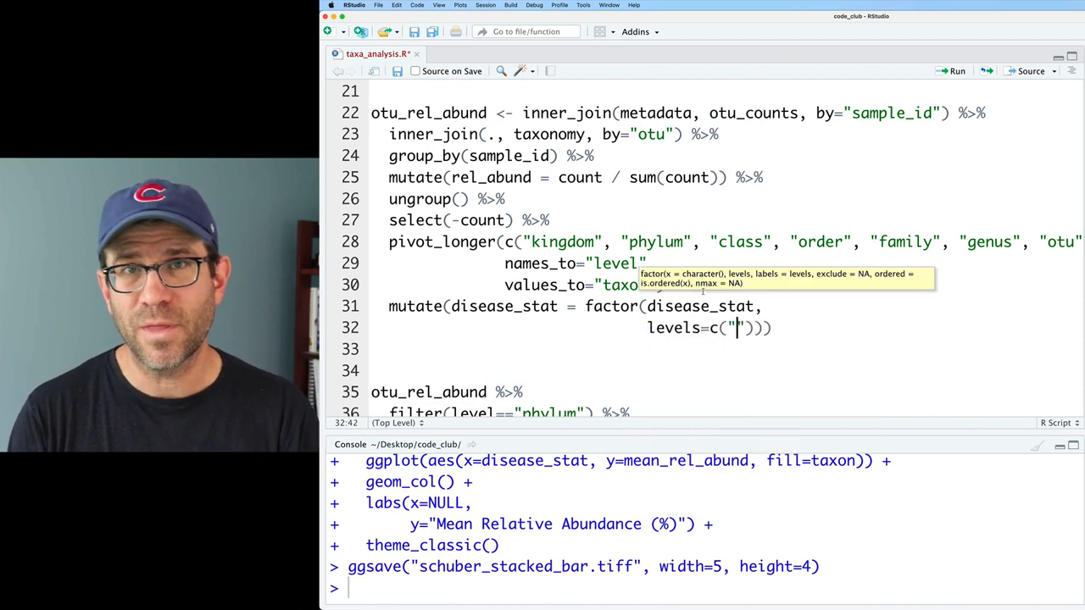
{"action": "type", "text": "Non"}
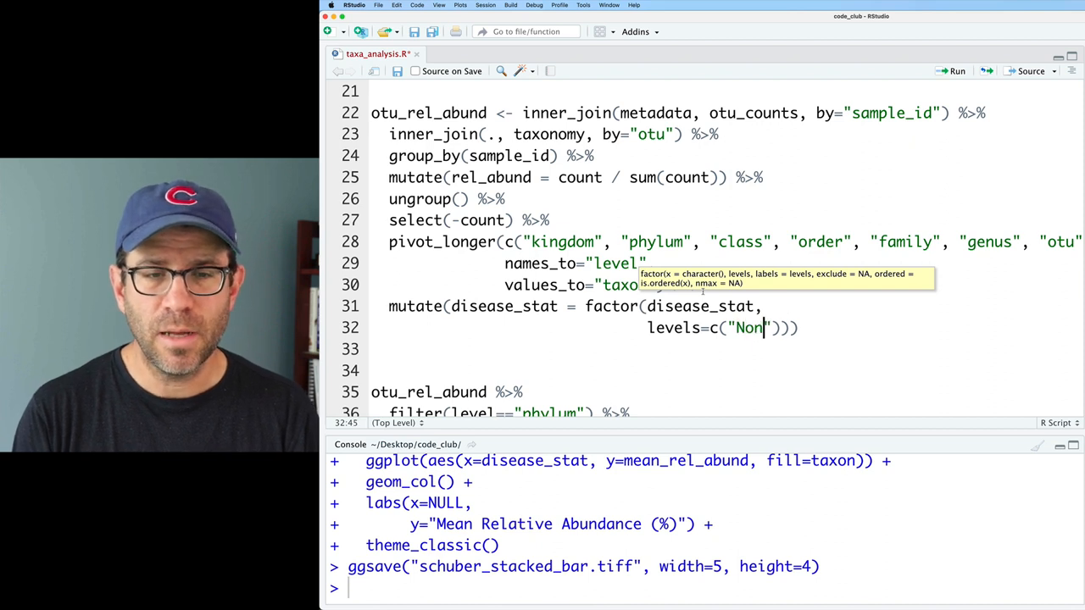
{"action": "type", "text": "DiarrhealControl"}
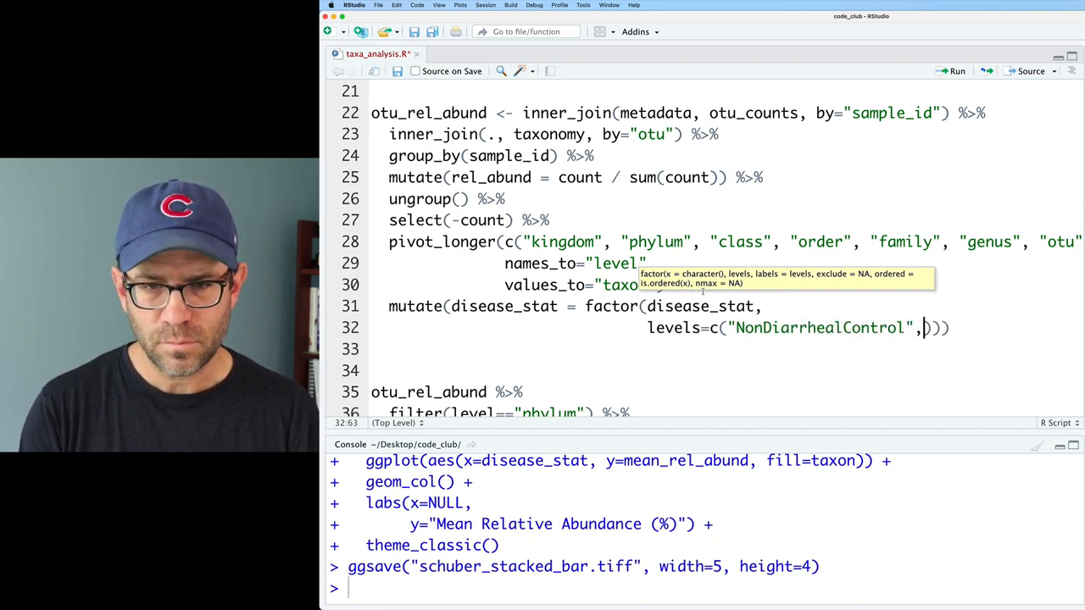
{"action": "type", "text": "\"Diarr\""}
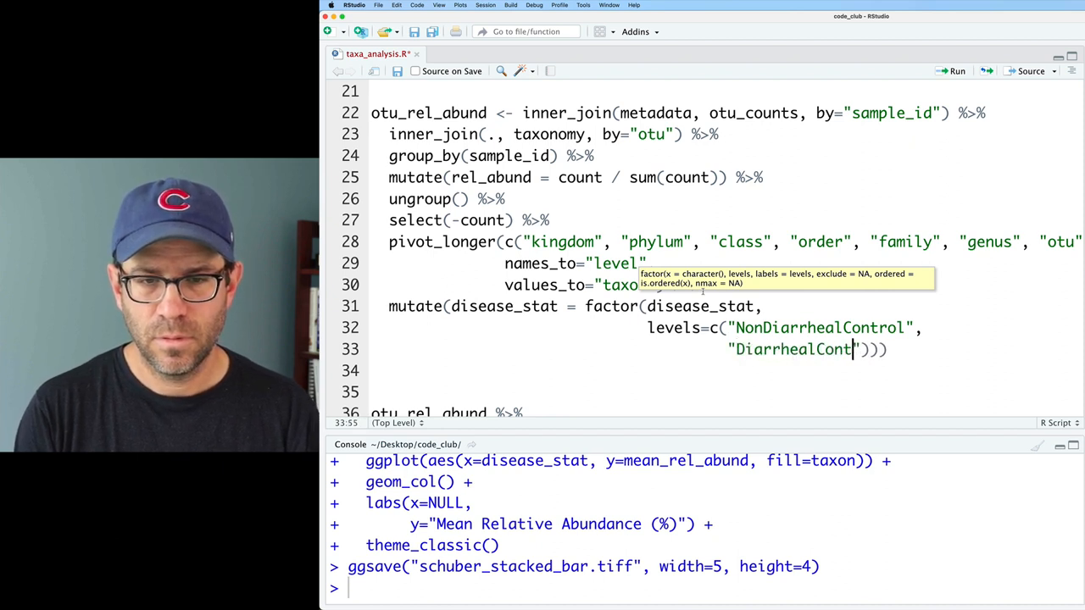
{"action": "type", "text": "Case"}
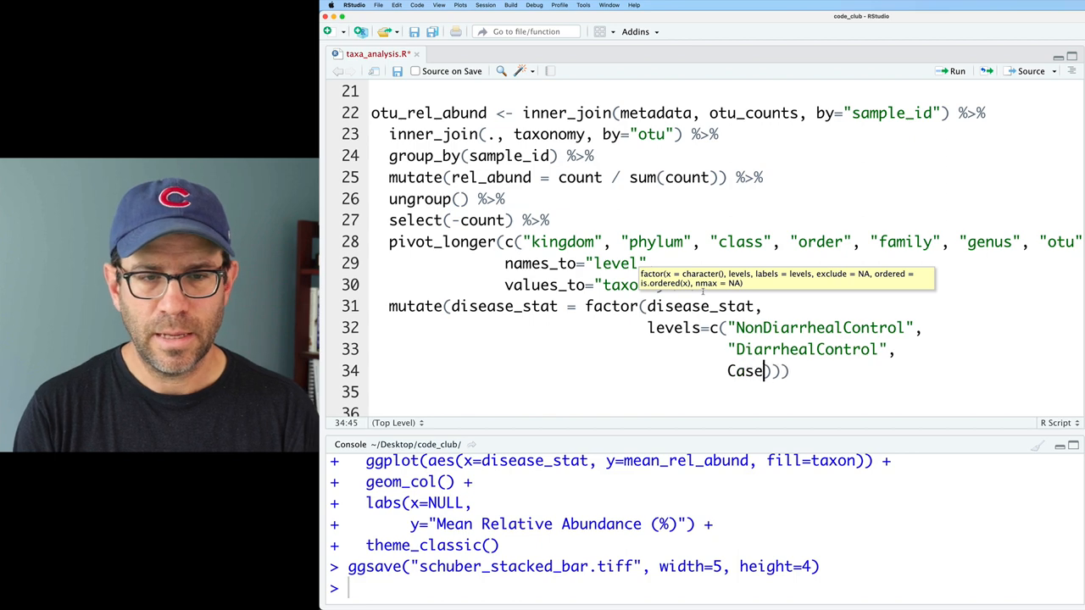
{"action": "type", "text": "\""}
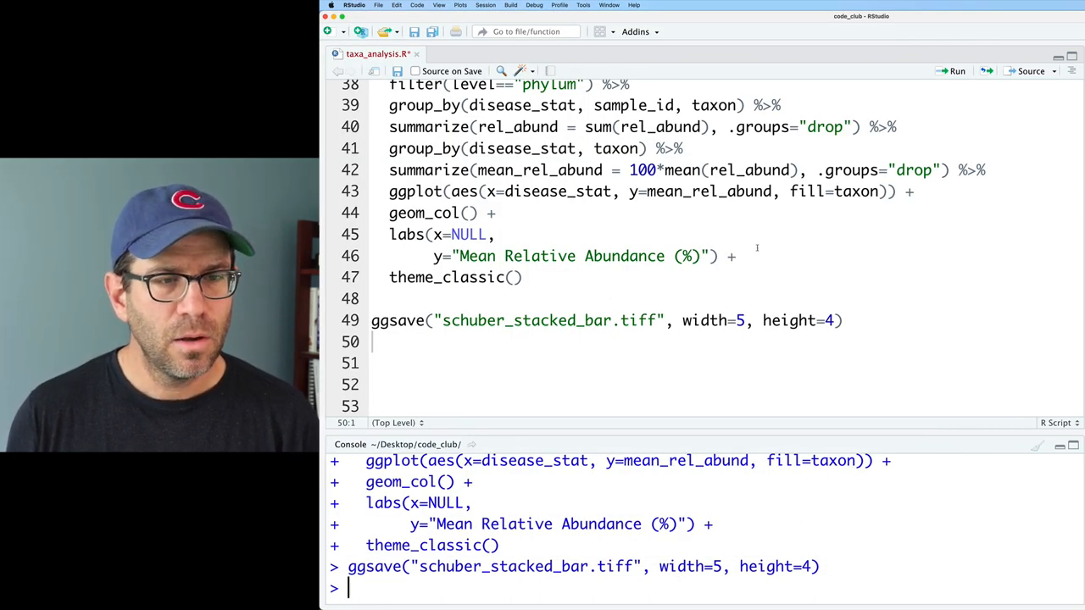
Add scale_x_discrete labels Healthy, Diarrhea C. difficile negative, Diarrhea C. difficile positive and rerun.
{"action": "type", "text": "scale_x_"}
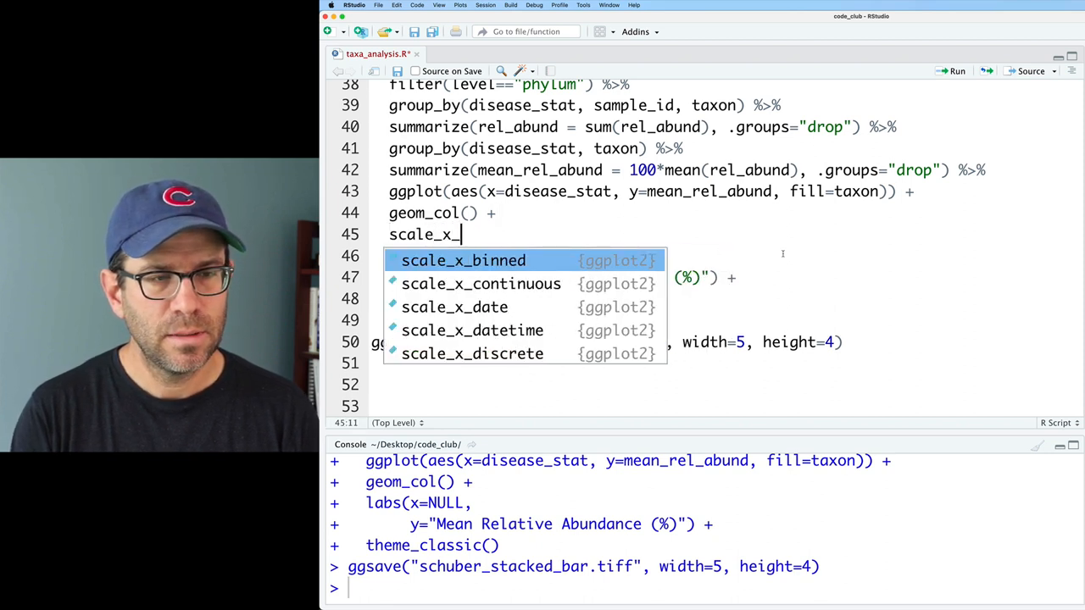
{"action": "type", "text": "discrete(breaks=c(\"NonDiarrhealControl\","}
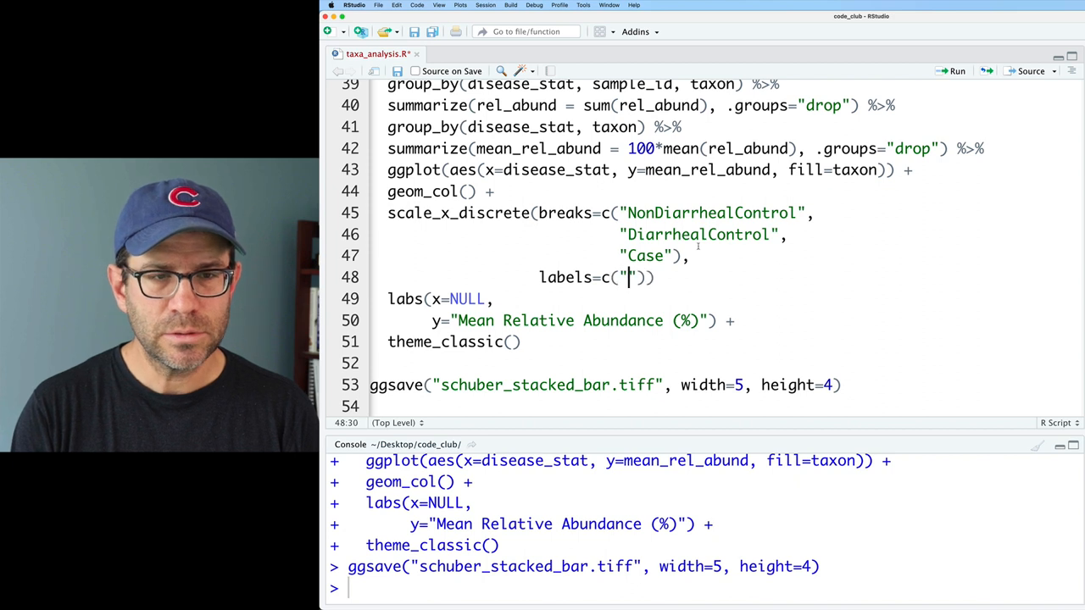
{"action": "type", "text": "Healthy"}
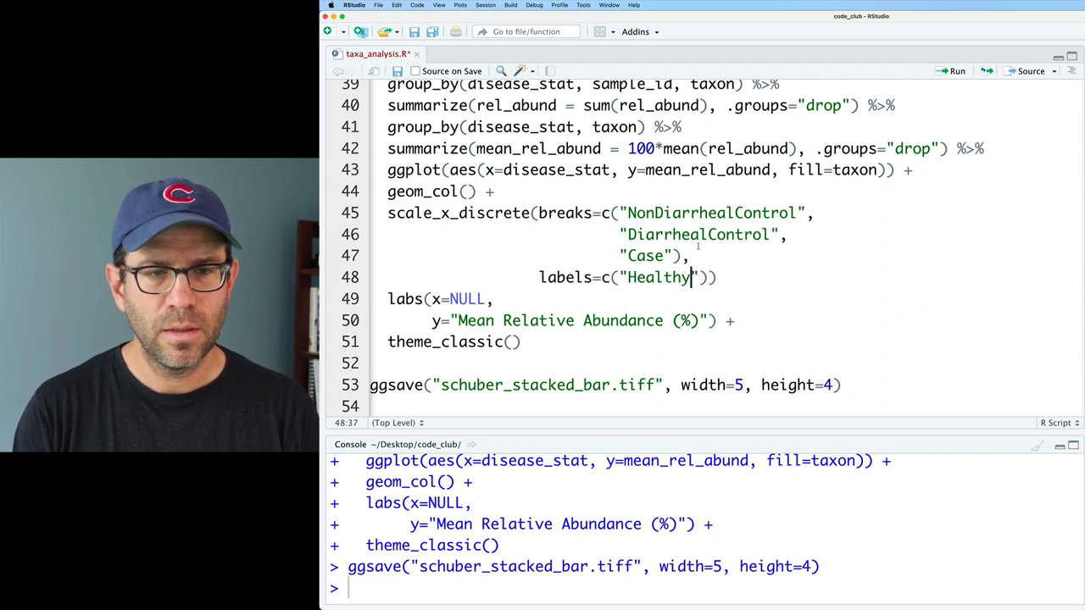
{"action": "type", "text": ", \"Diarrhea\""}
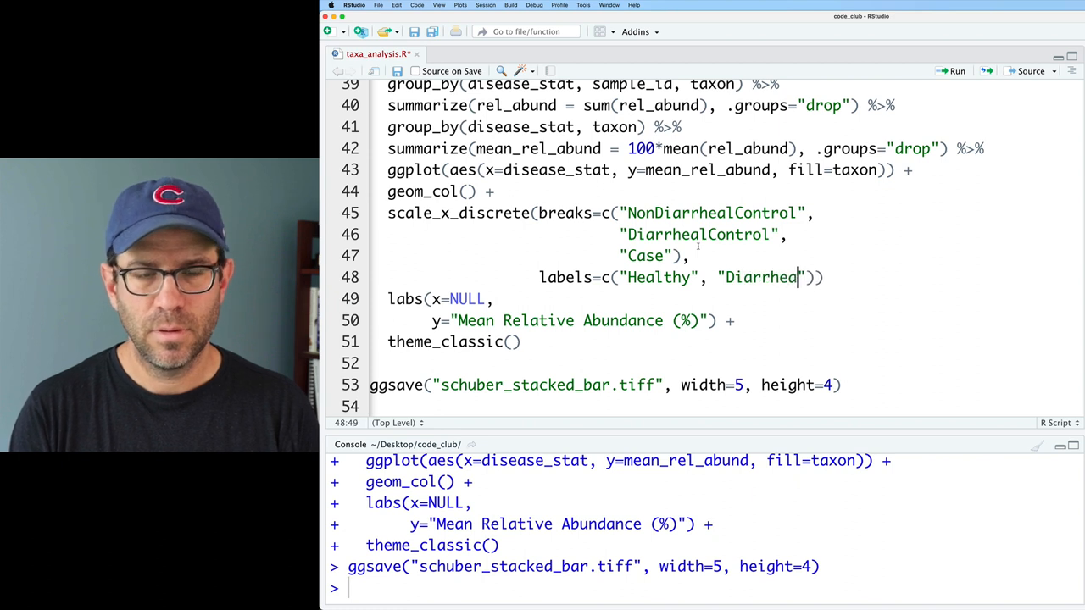
{"action": "type", "text": ", C. difficile negative"}
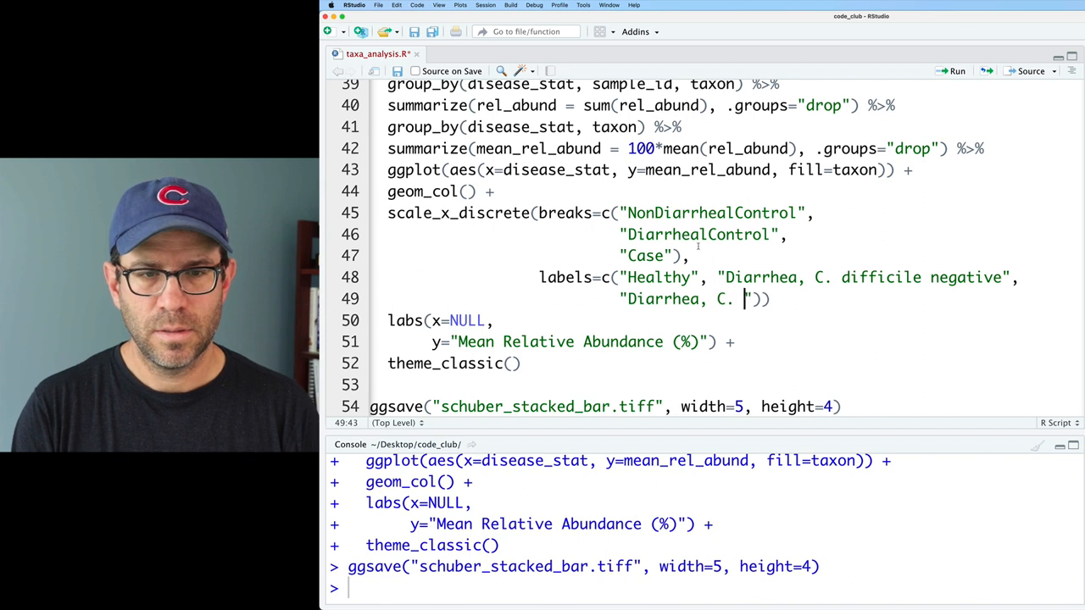
{"action": "type", "text": "difficile pos"}
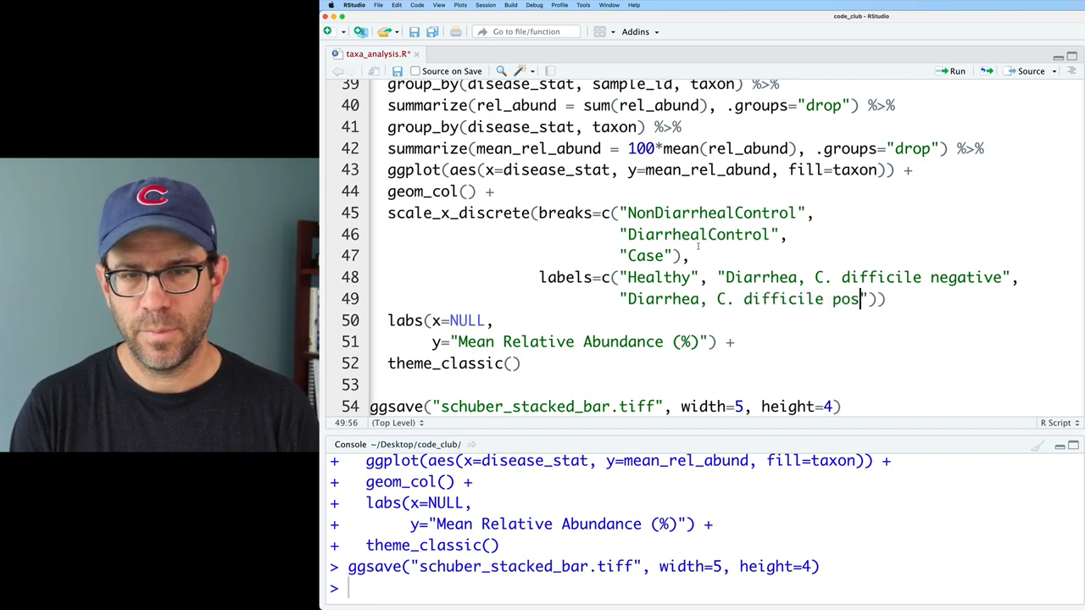
{"action": "type", "text": "itive"}
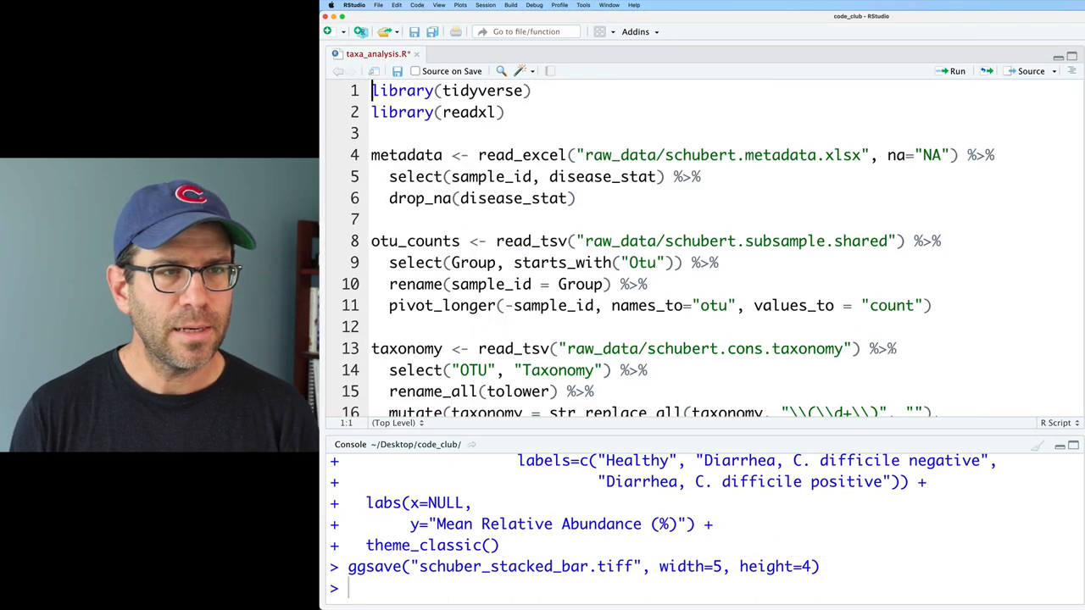
Add library(ggtext) at the top of the script and run it.
{"action": "type", "text": "library("}
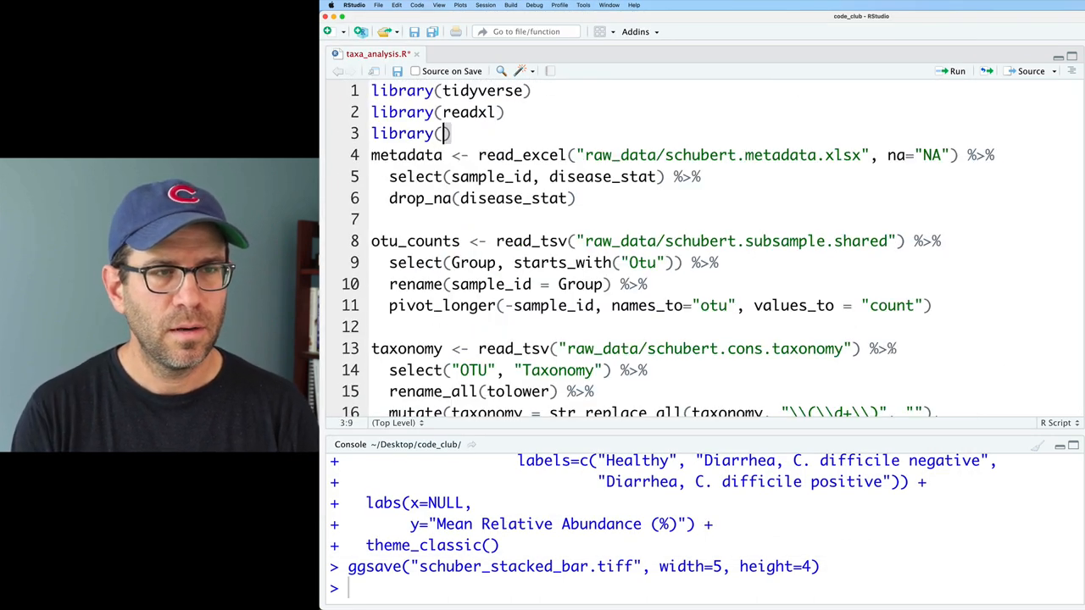
{"action": "type", "text": "ggtext"}
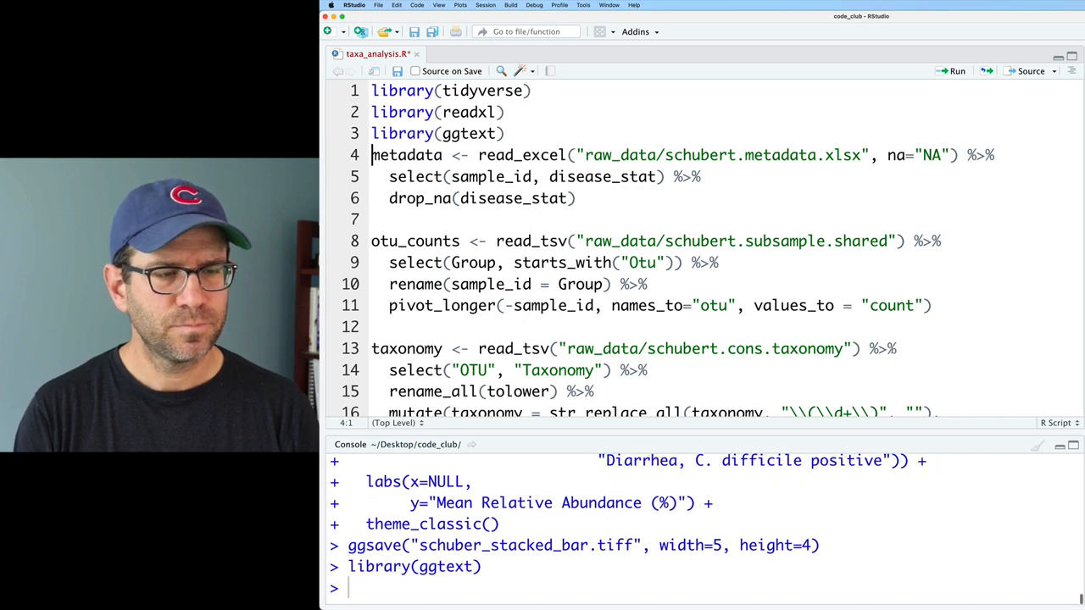
{"action": "scroll", "scroll_direction": "down", "scroll_amount": 3}
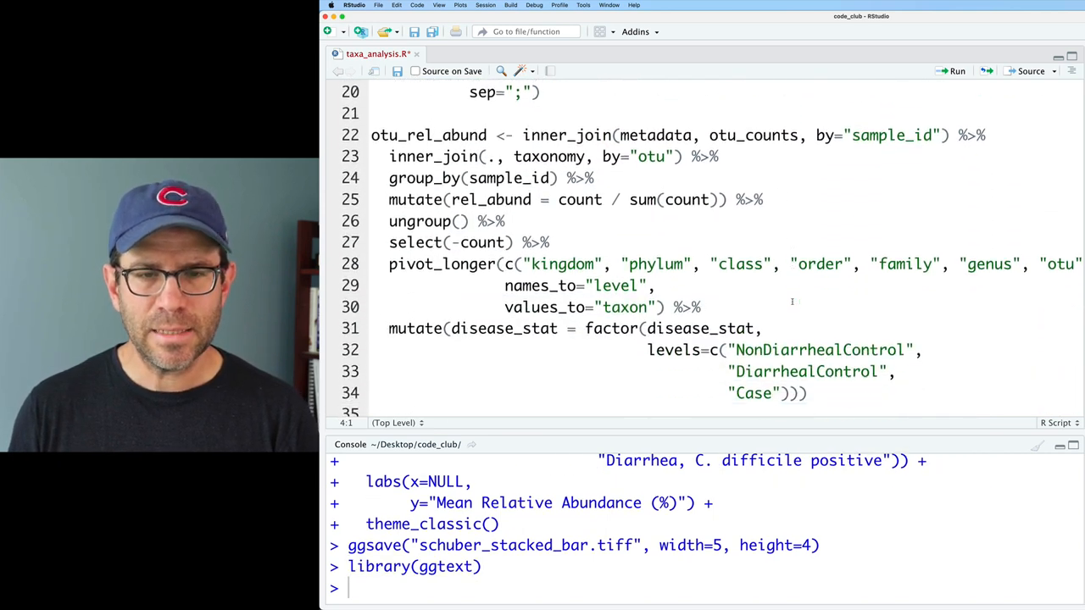
{"action": "scroll", "scroll_direction": "down", "scroll_amount": 3}
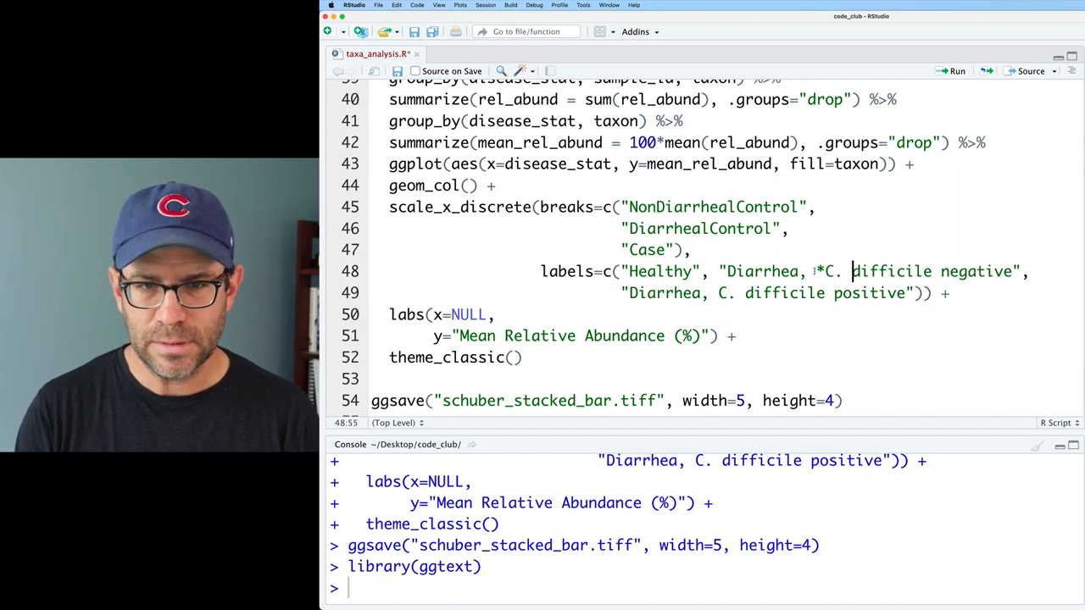
Wrap C. difficile in asterisks and insert <br> line breaks in the x-axis labels.
{"action": "type", "text": "*"}
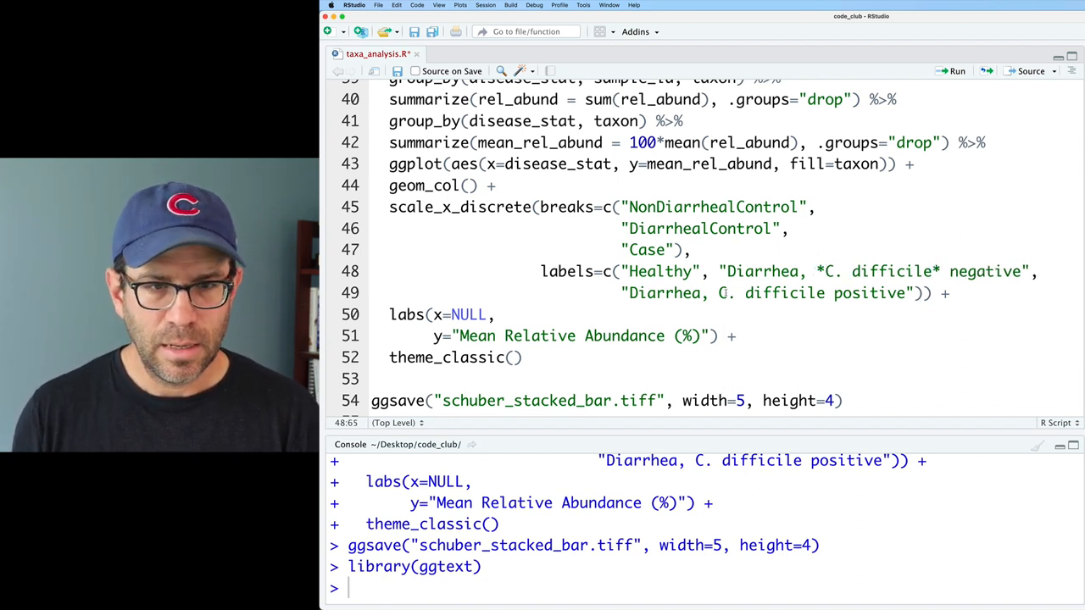
{"action": "type", "text": "*"}
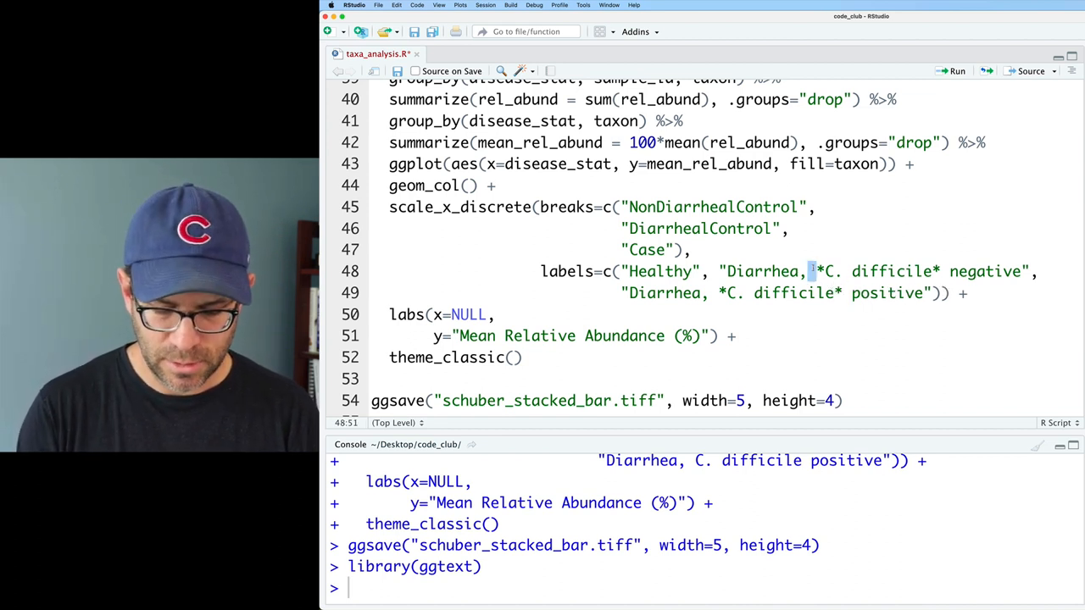
{"action": "type", "text": "<br>"}
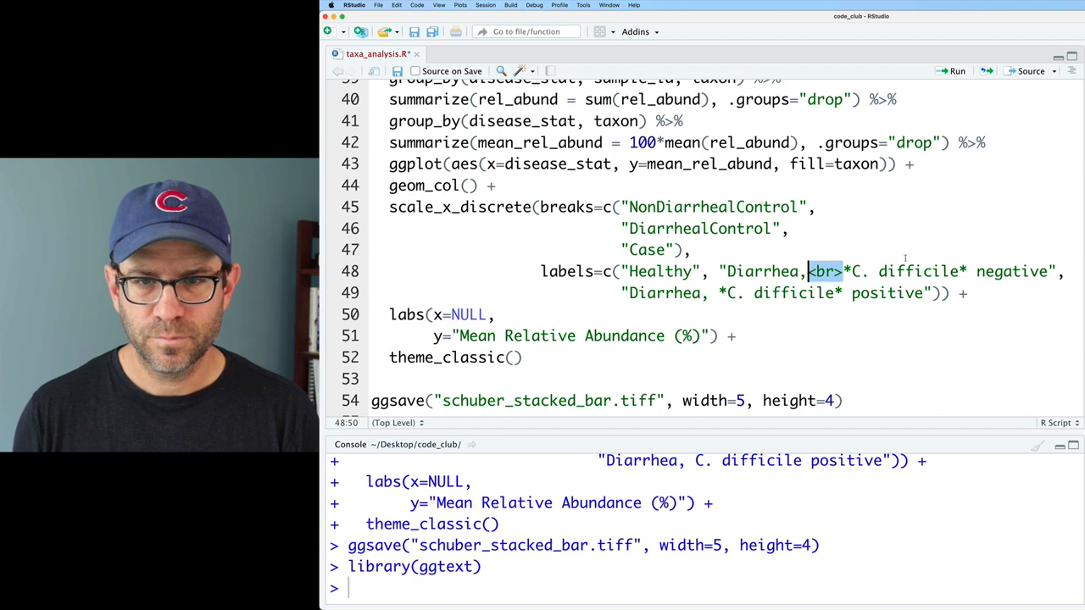
{"action": "type", "text": "<br>"}
{"action": "left_click", "coordinate": [456, 357]}
{"action": "type", "text": " +"}
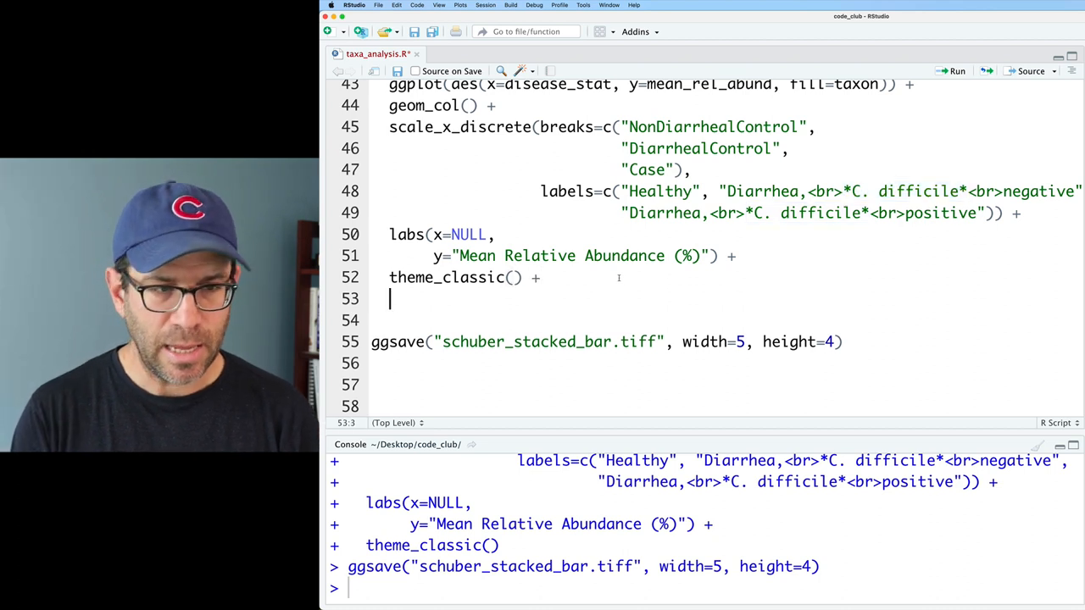
Add theme(axis.text.x = element_markdown()) after theme_classic().
{"action": "type", "text": "theme("}
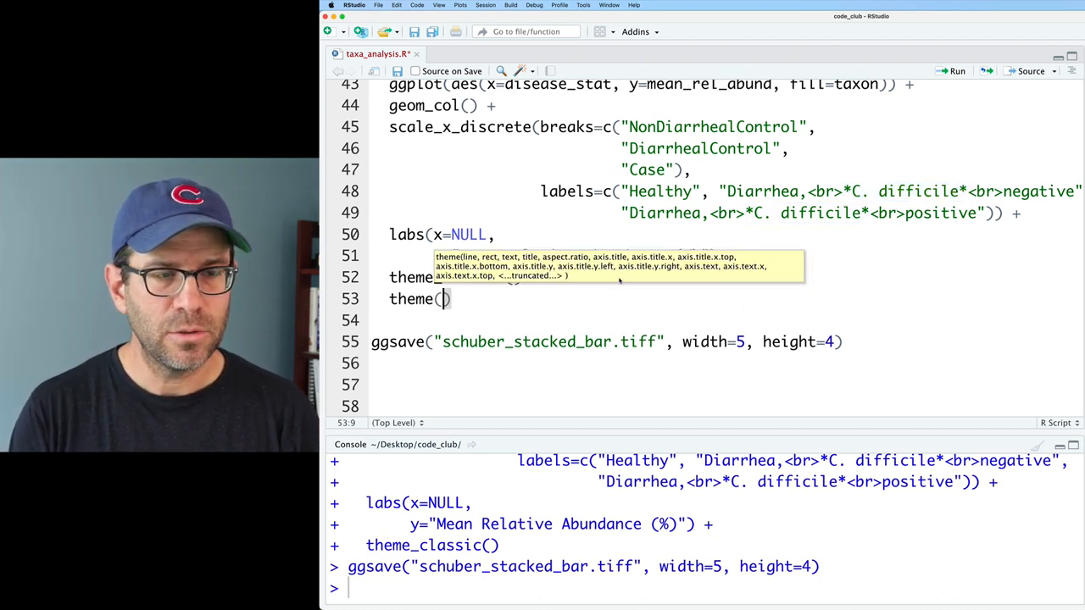
{"action": "type", "text": "axis.text"}
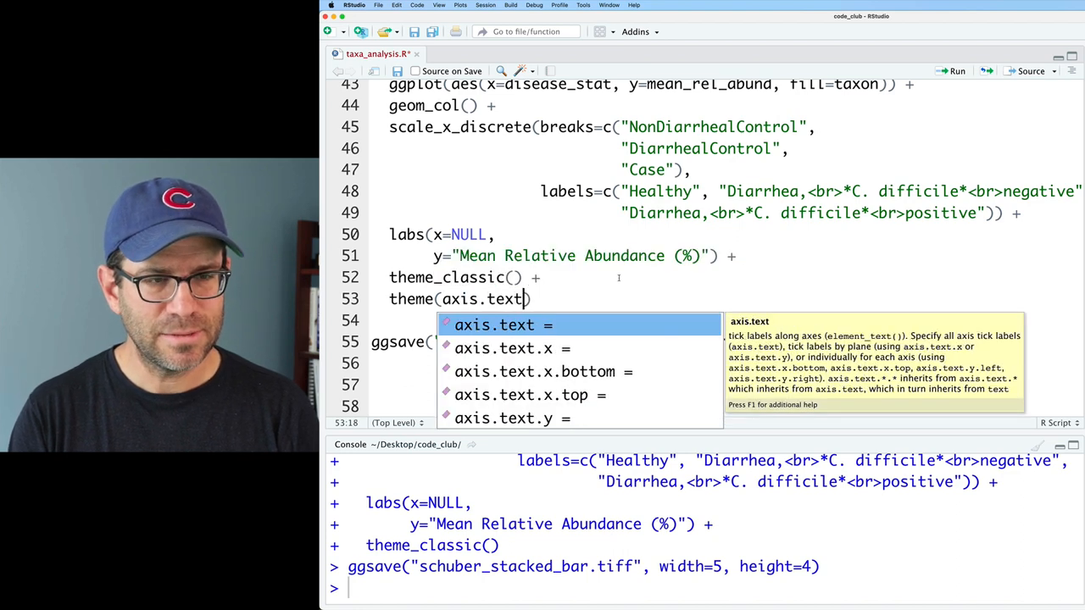
{"action": "type", "text": ".x = element_markdown("}
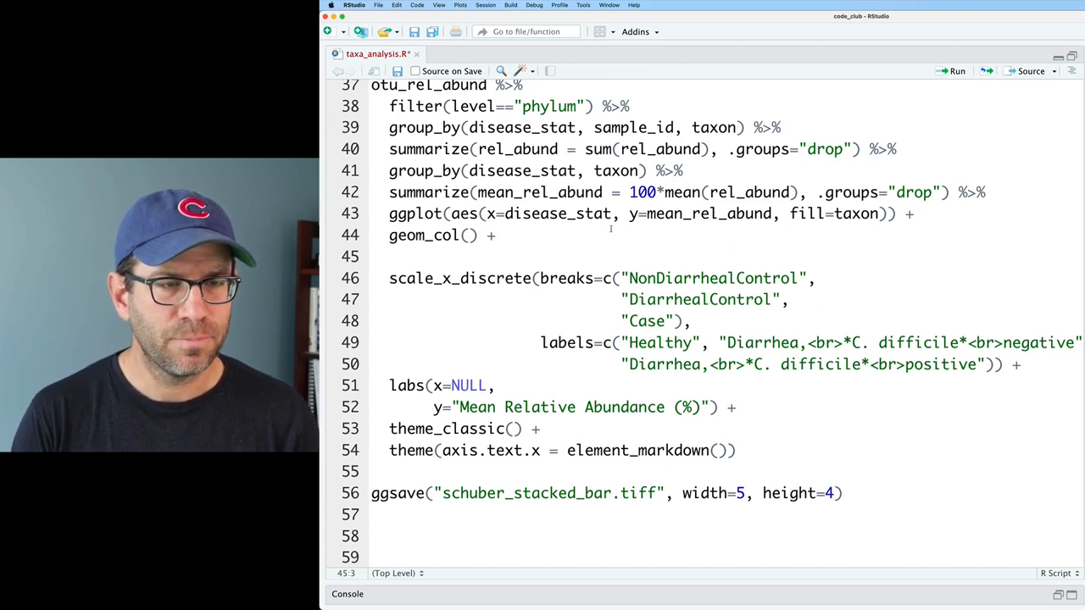
Add scale_fill_discrete(name=NULL) and legend.text = element_text(face="italic") to remove the legend title and italicize its text.
{"action": "type", "text": "scale_fill_"}
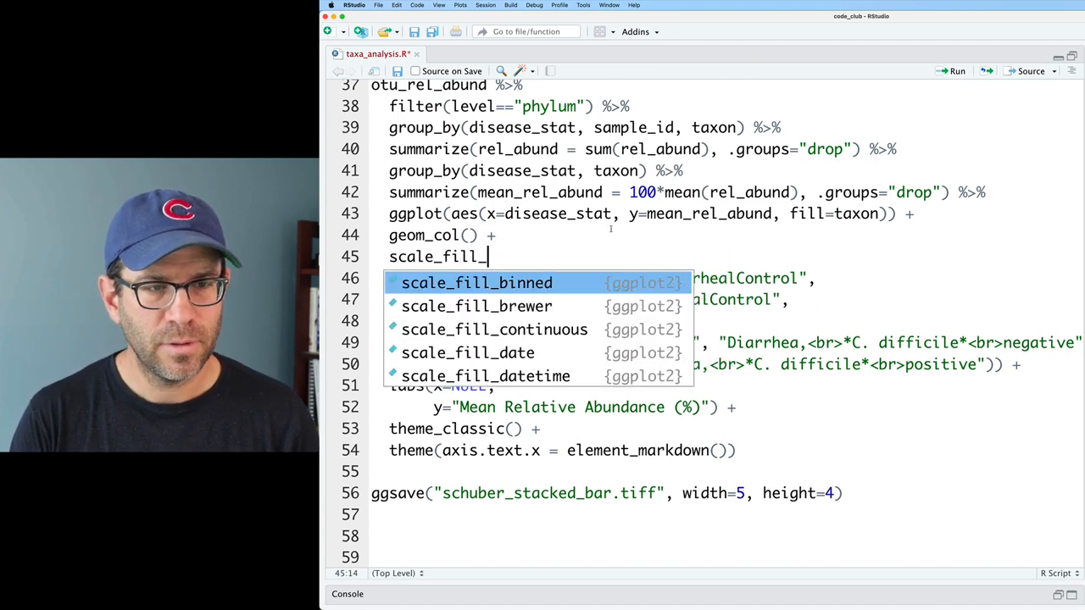
{"action": "type", "text": "discrete(name=NULL) +"}
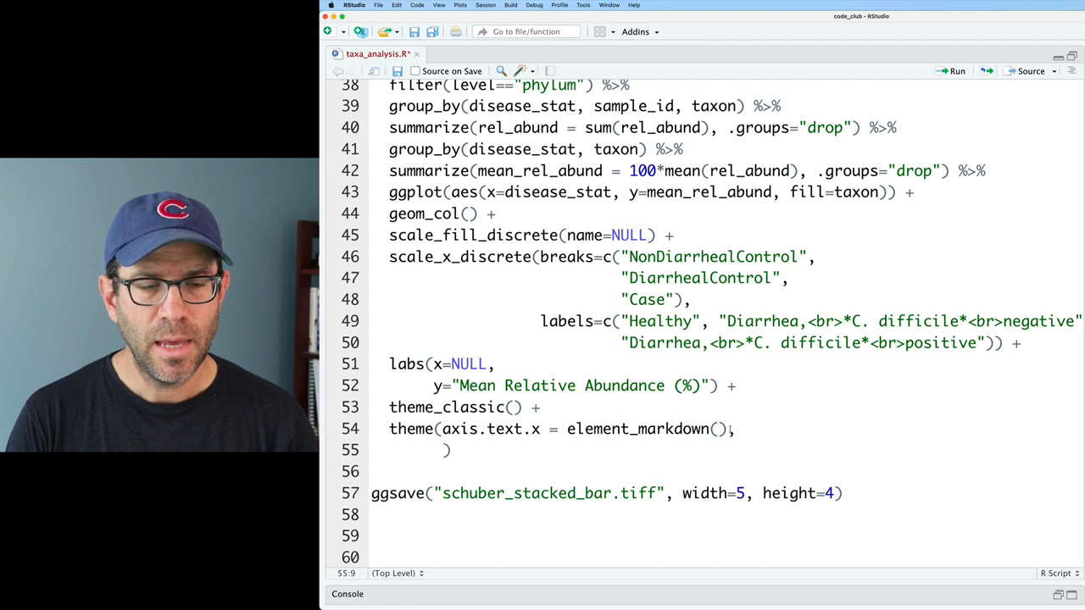
{"action": "type", "text": "legend."}
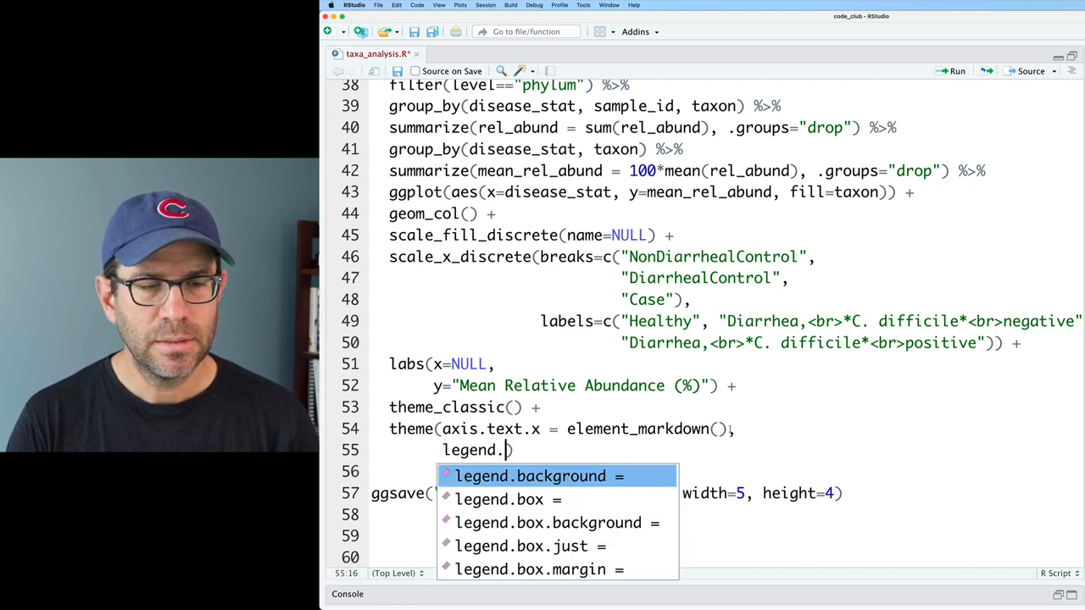
{"action": "type", "text": "text ="}
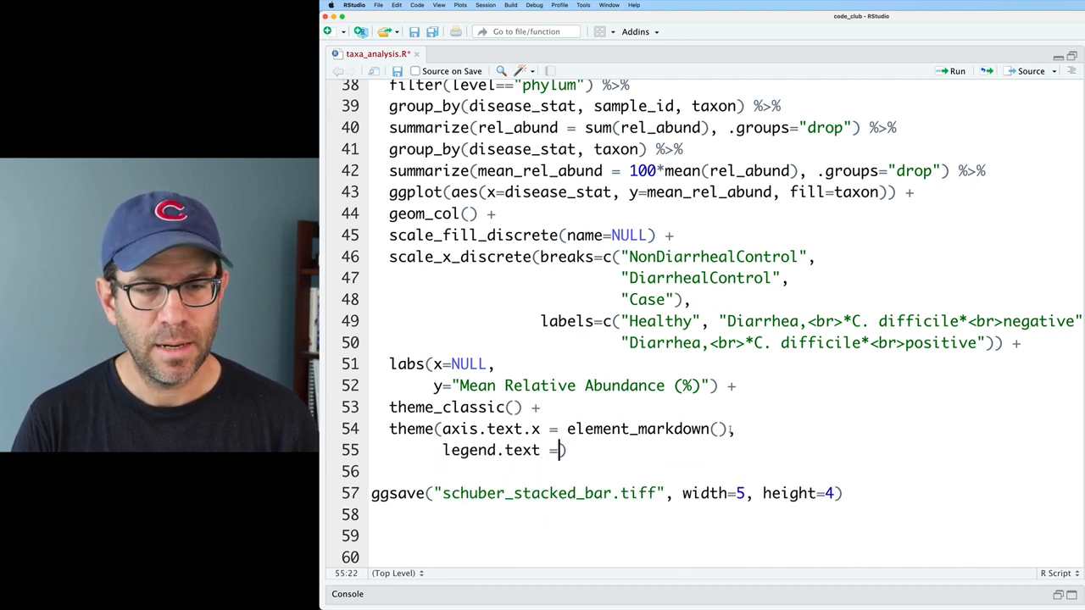
{"action": "type", "text": "element_text"}
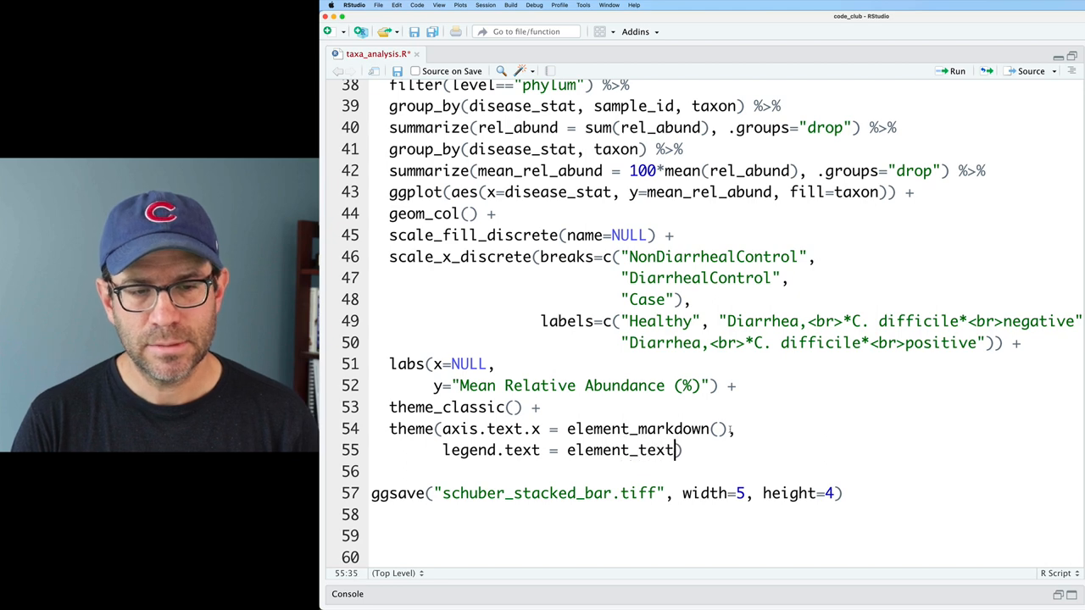
{"action": "type", "text": "(face=\"italic"}
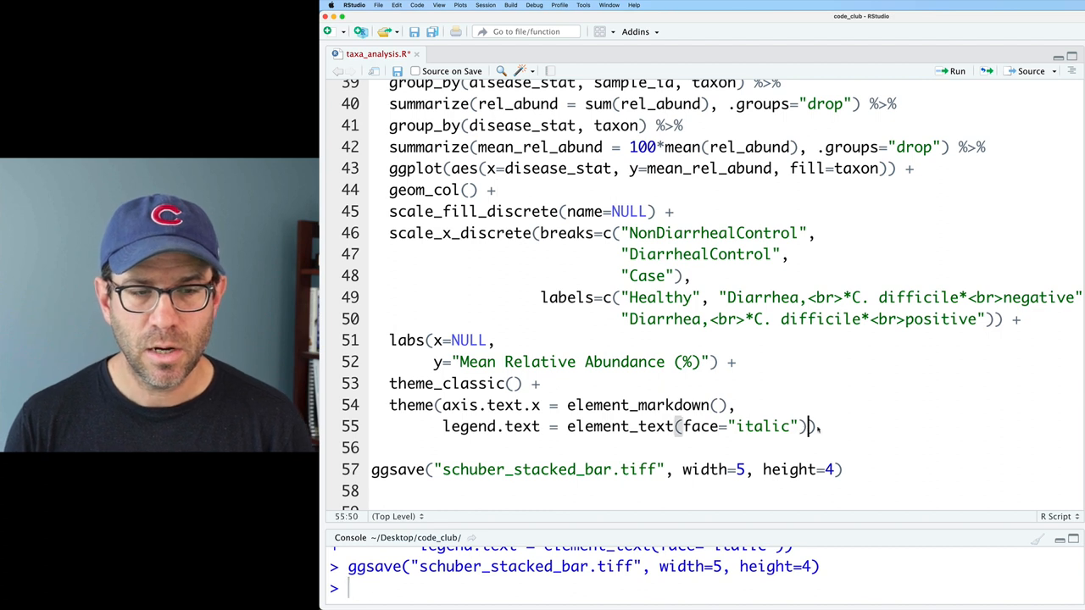
Add legend.key.size = unit(10, "pt") to the theme() call.
{"action": "type", "text": "le"}
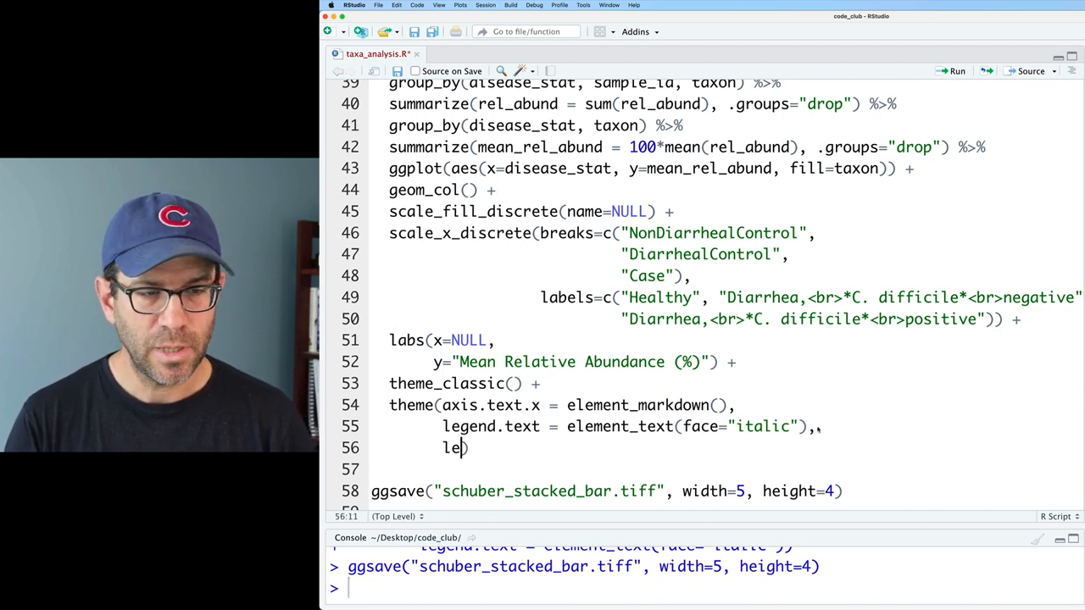
{"action": "type", "text": "gend.key.size = unit("}
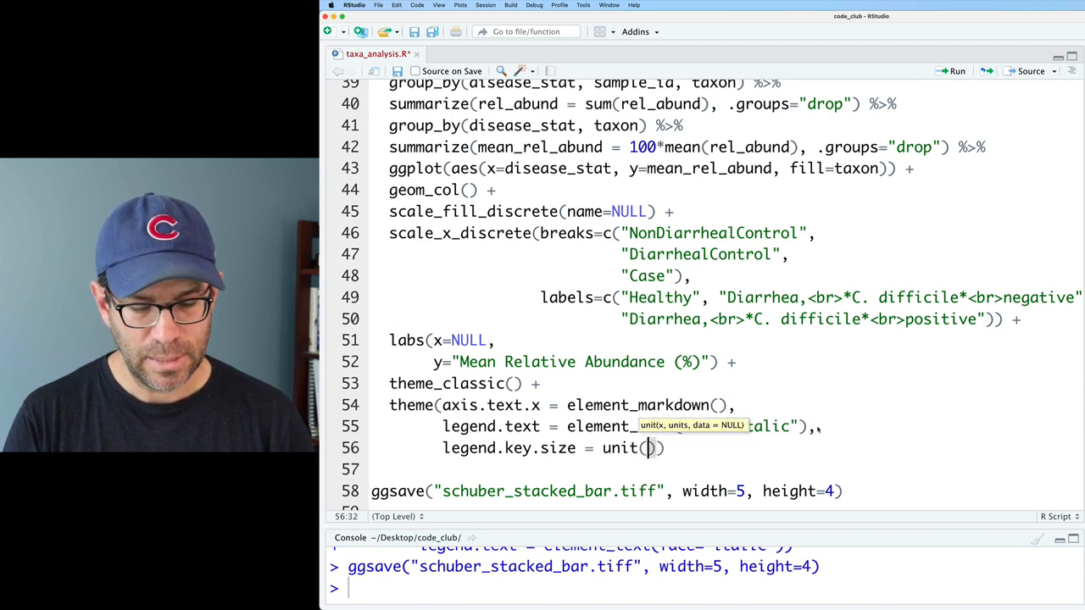
{"action": "type", "text": "10, \"pt\""}
{"action": "type", "text": "m"}
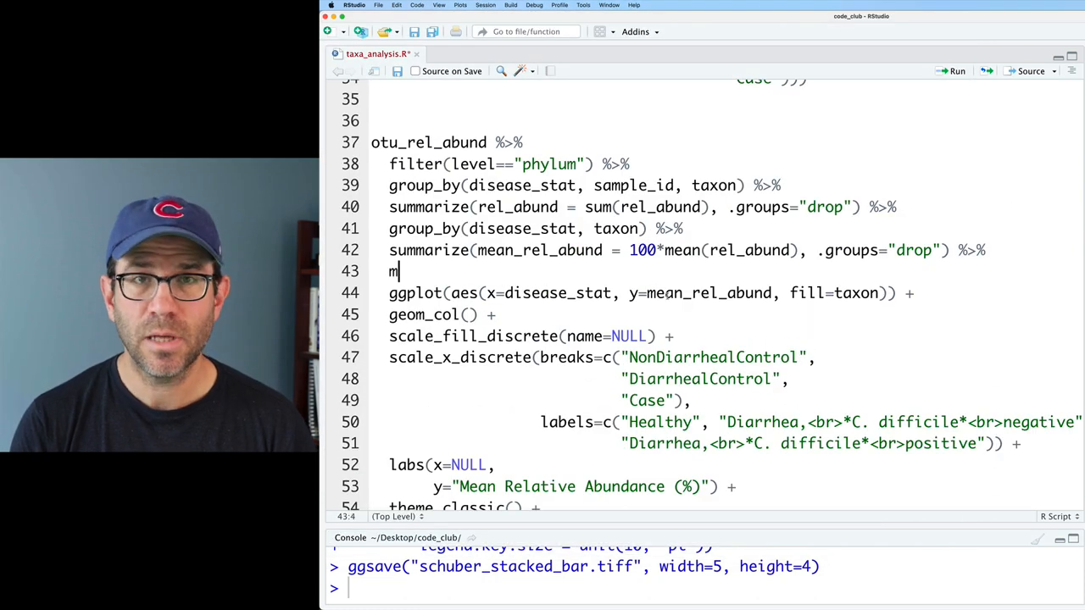
Insert mutate(taxon = str_replace(taxon, "(.*)_unclassified", "Unclassified *\\1*")) before ggplot().
{"action": "type", "text": "utate(m"}
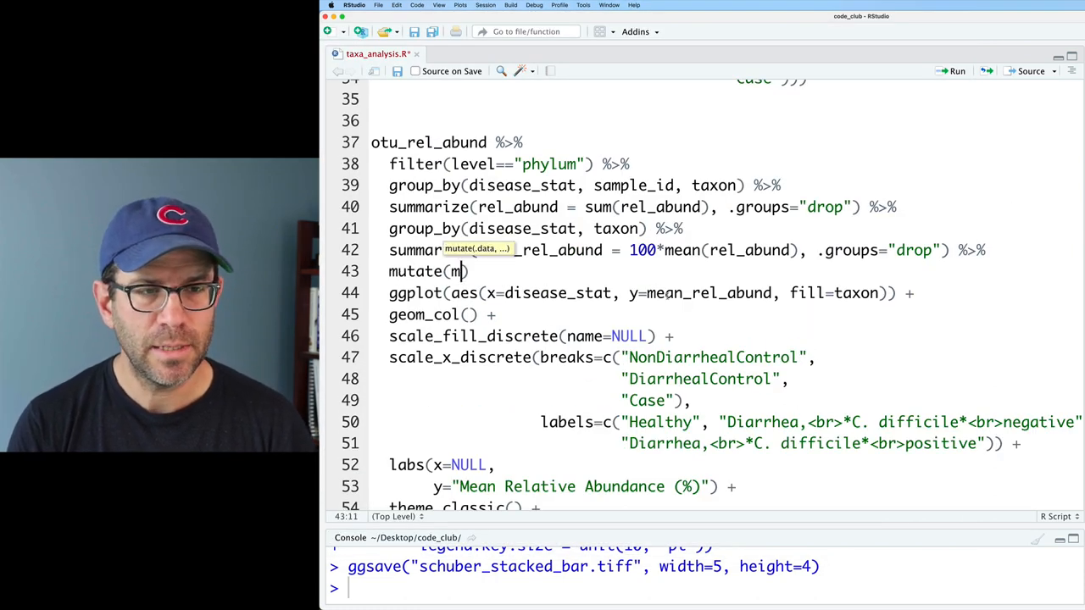
{"action": "type", "text": "taxon = str_replace(taxon,"}
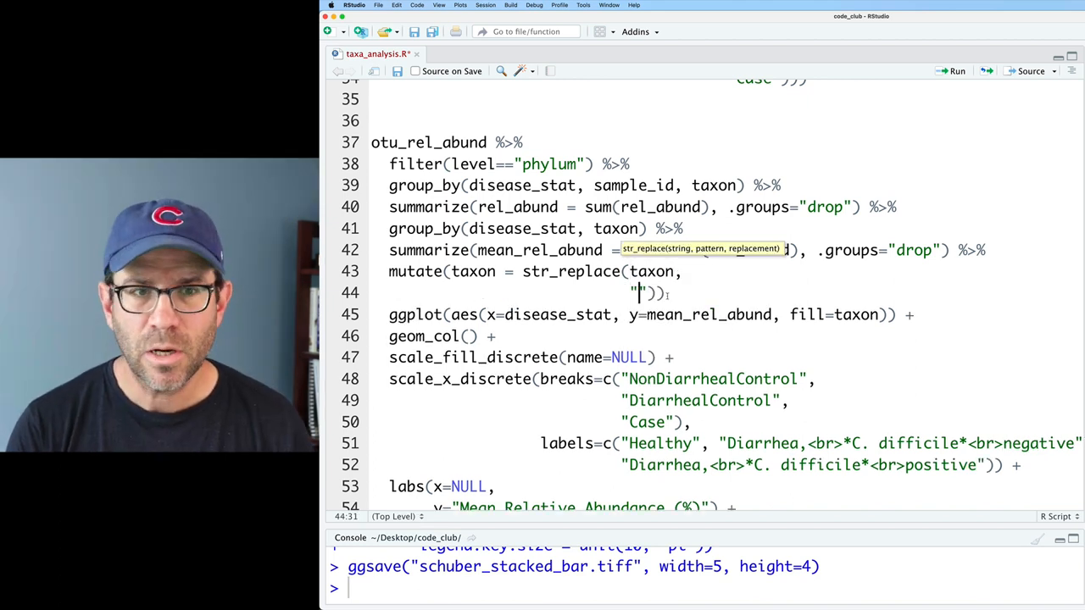
{"action": "type", "text": "()"}
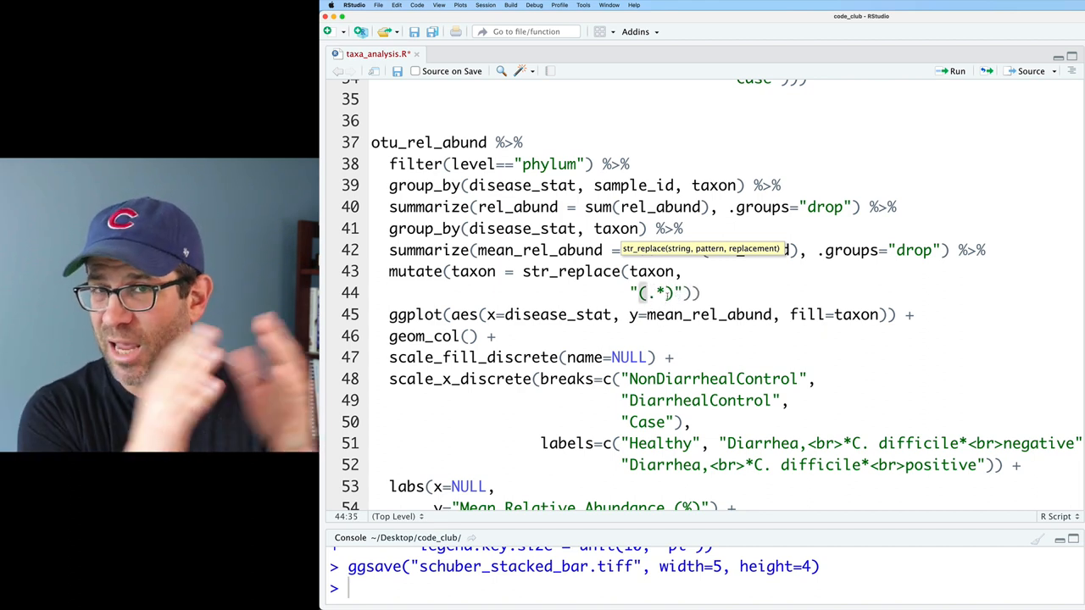
{"action": "type", "text": "_unclassified\", \"Un"}
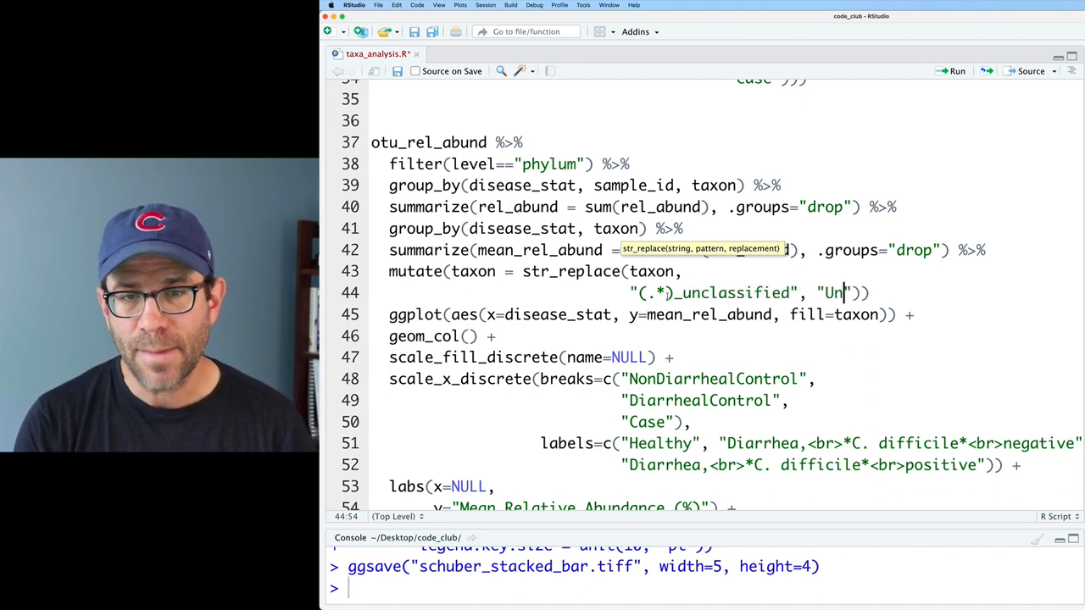
{"action": "type", "text": "classified *\\\\1*"}
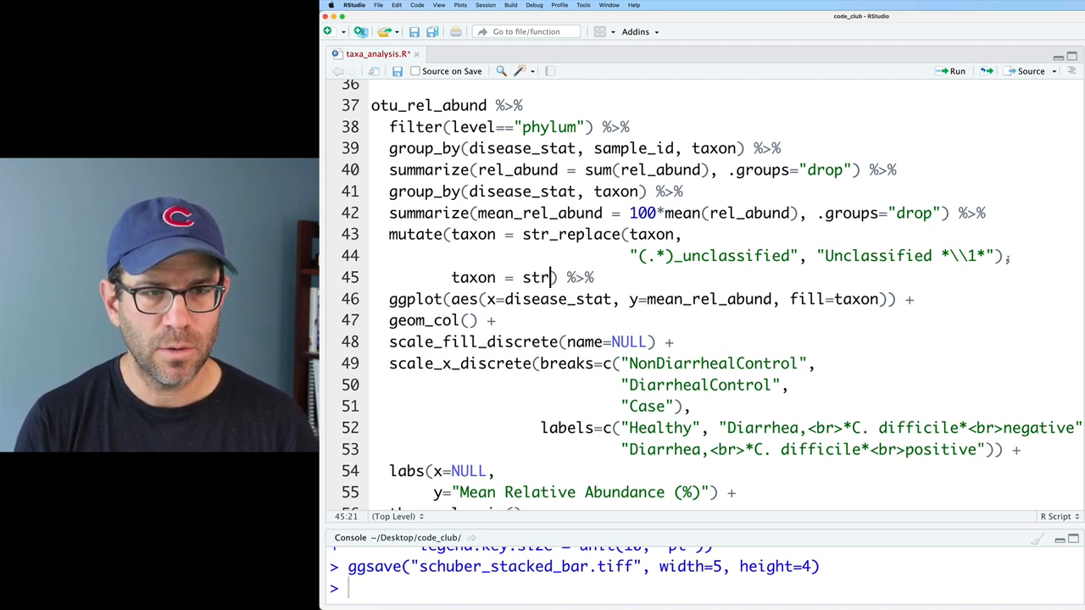
Add taxon = str_replace(taxon, "^(\\S*)$", "*\\1*") to italicize single-word taxon names.
{"action": "type", "text": "_replace(taxon,"}
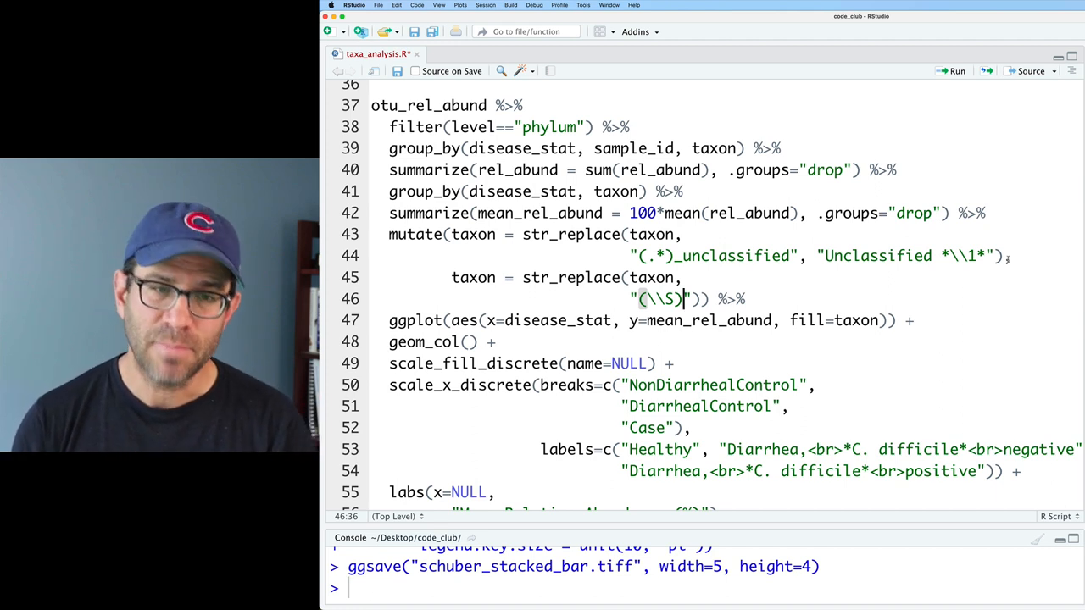
{"action": "type", "text": "*"}
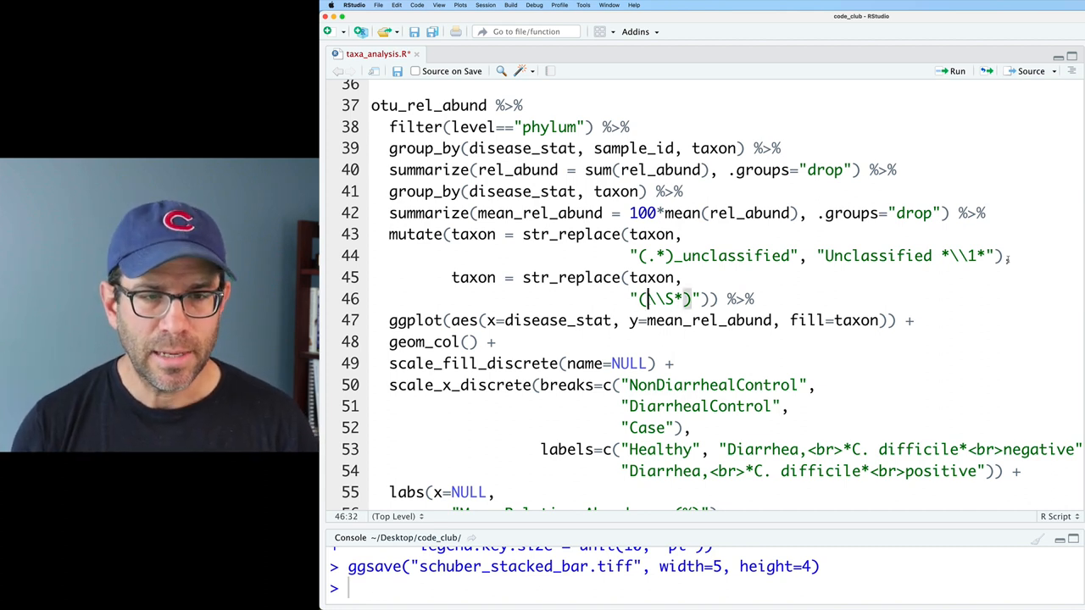
{"action": "type", "text": "^"}
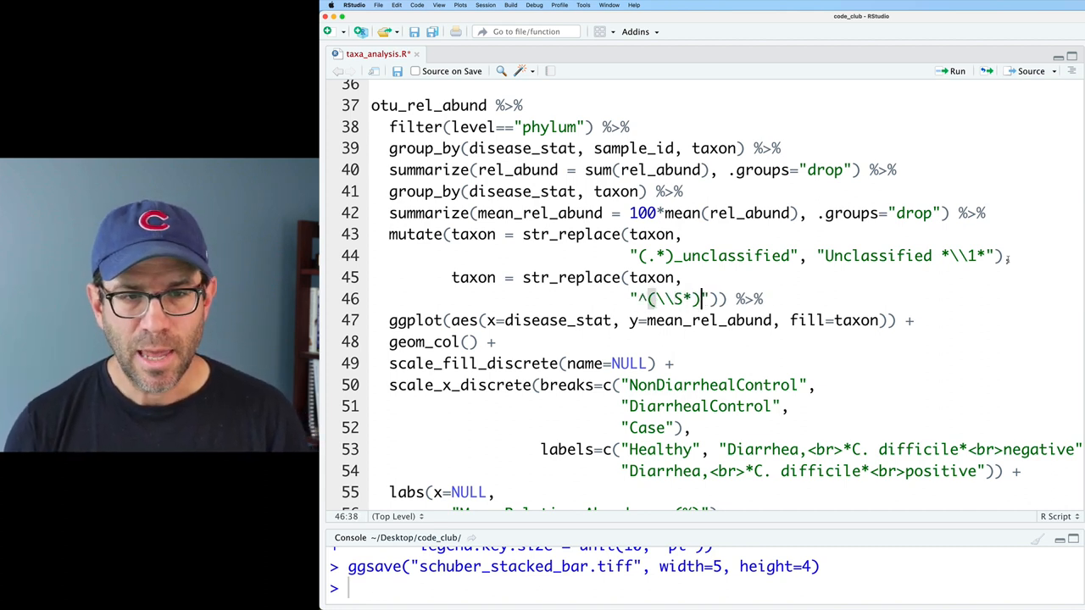
{"action": "type", "text": "$\", \""}
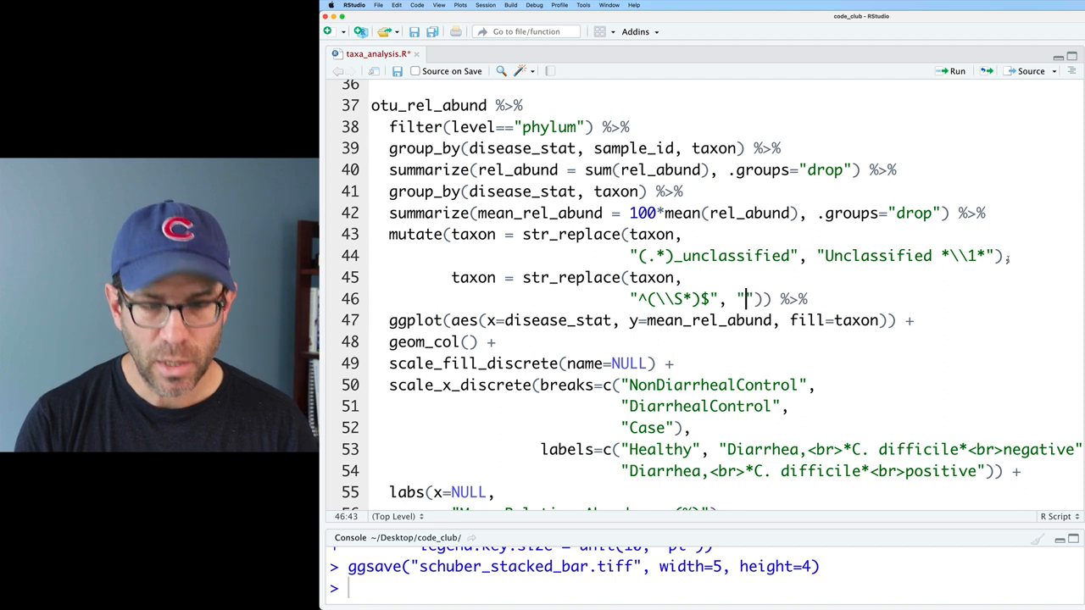
{"action": "type", "text": "*"}
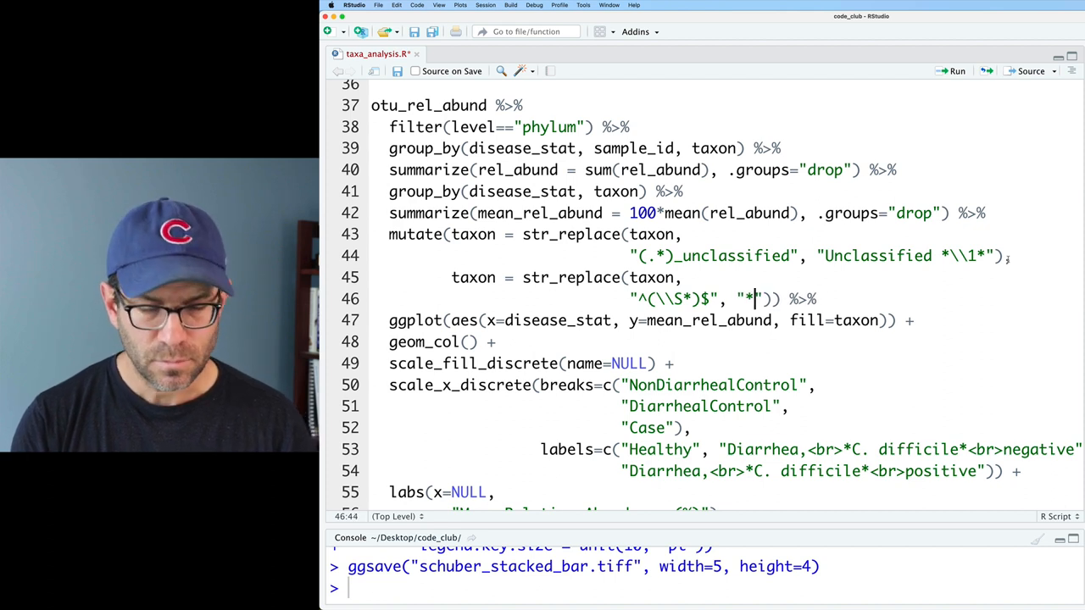
{"action": "type", "text": "\\\\1*"}
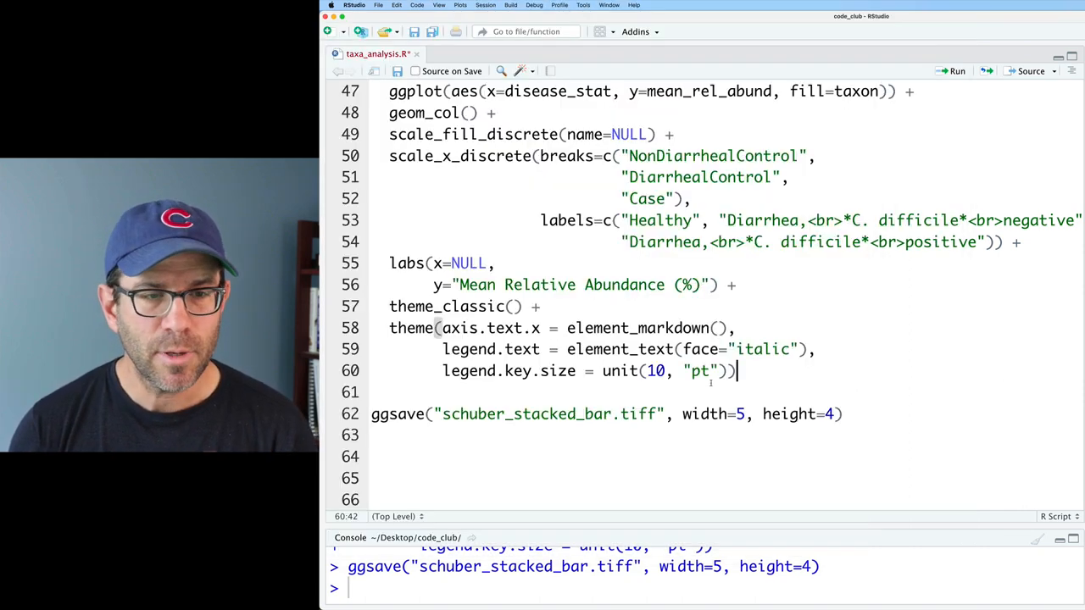
{"action": "left_click", "coordinate": [668, 349]}
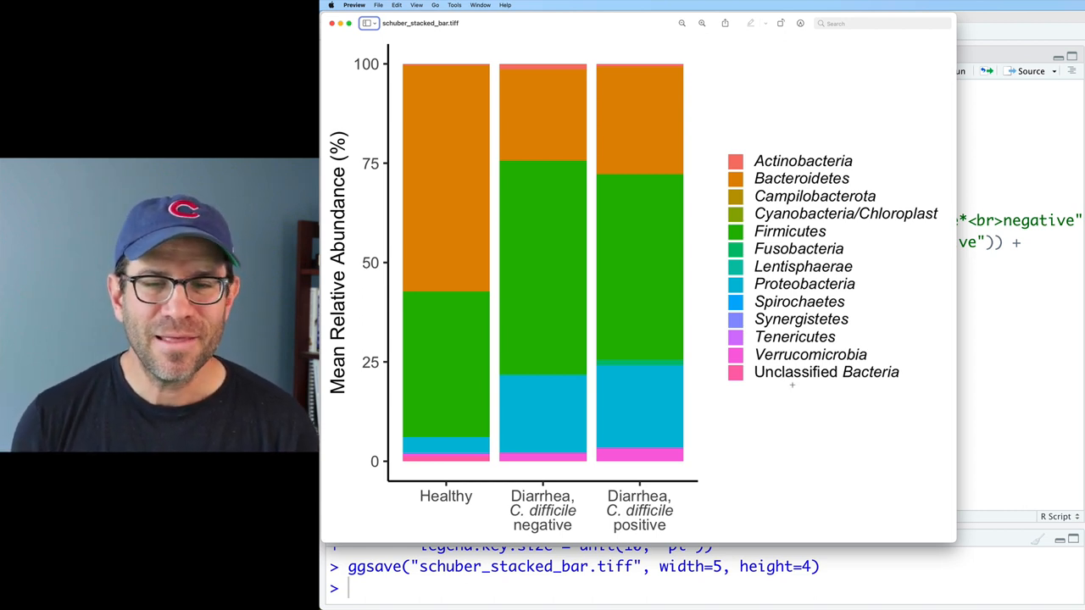
{"action": "mouse_move", "coordinate": [766, 404]}
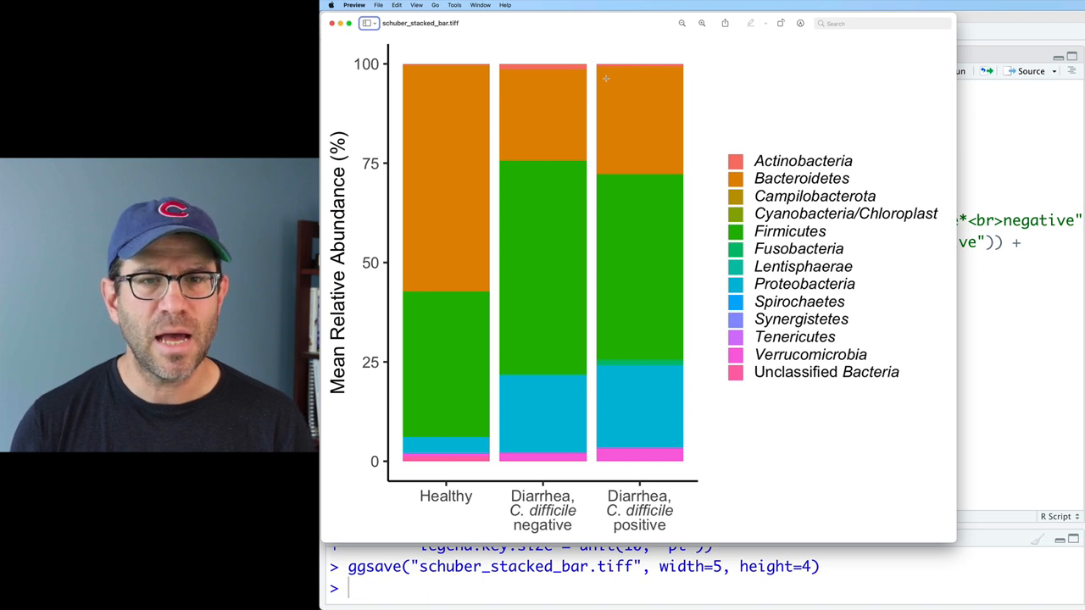
{"action": "mouse_move", "coordinate": [641, 221]}
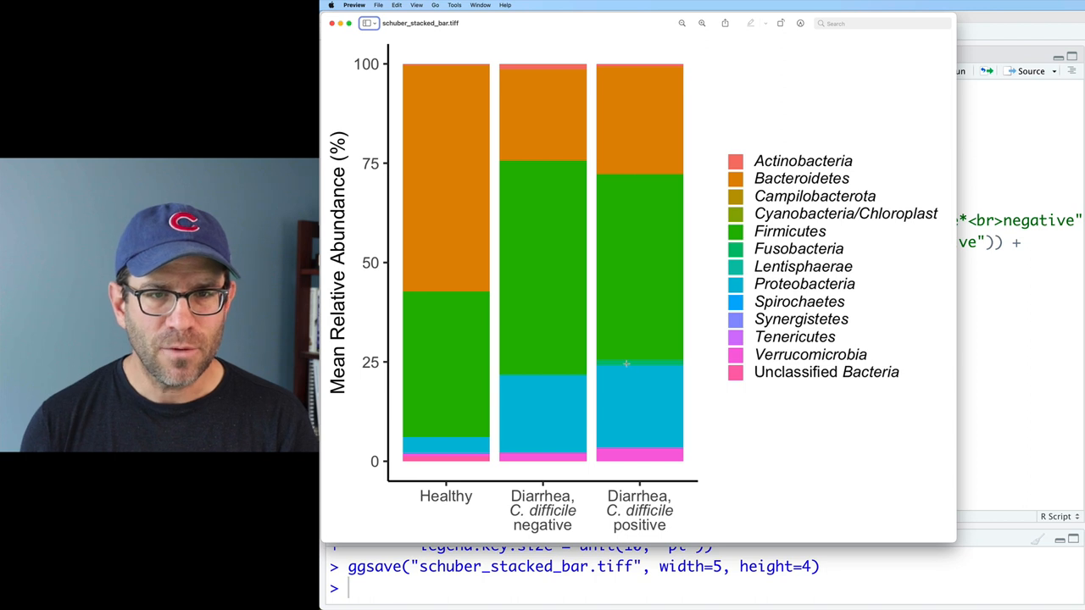
{"action": "mouse_move", "coordinate": [647, 340]}
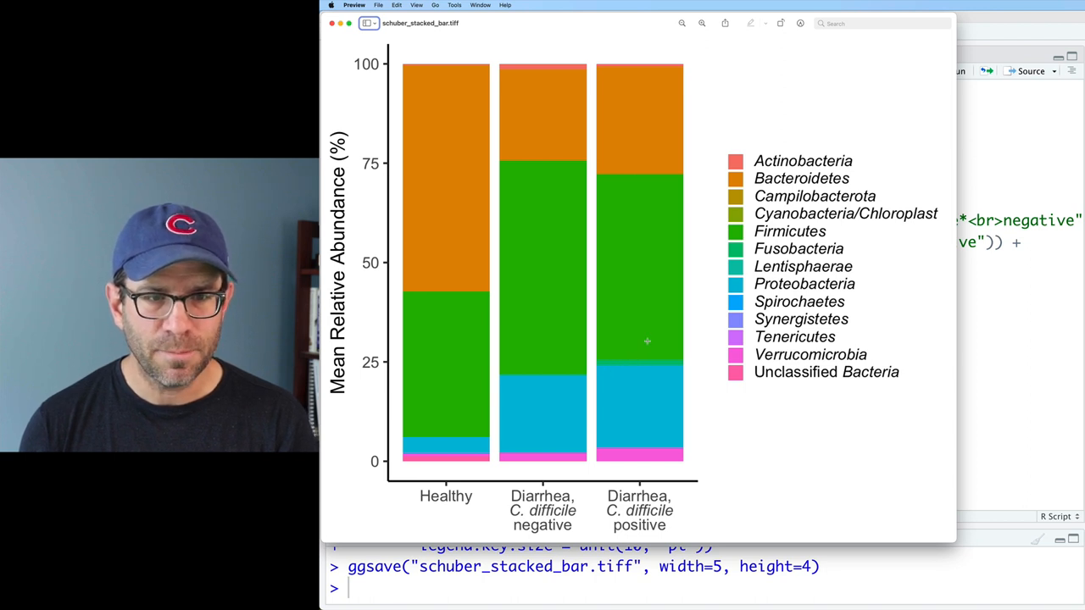
{"action": "mouse_move", "coordinate": [637, 410]}
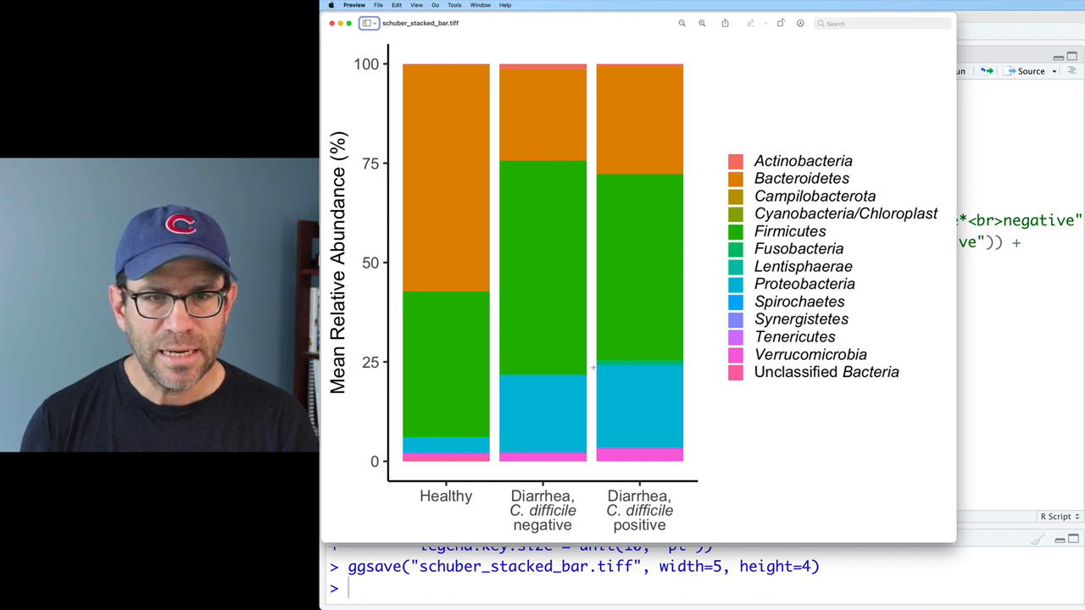
{"action": "mouse_move", "coordinate": [651, 363]}
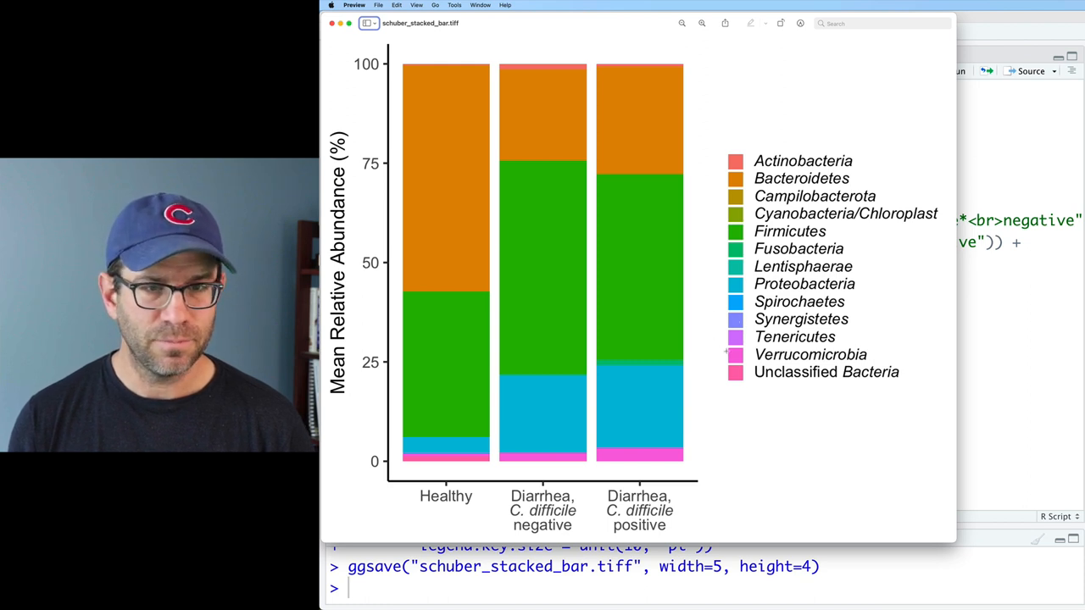
{"action": "mouse_move", "coordinate": [773, 386]}
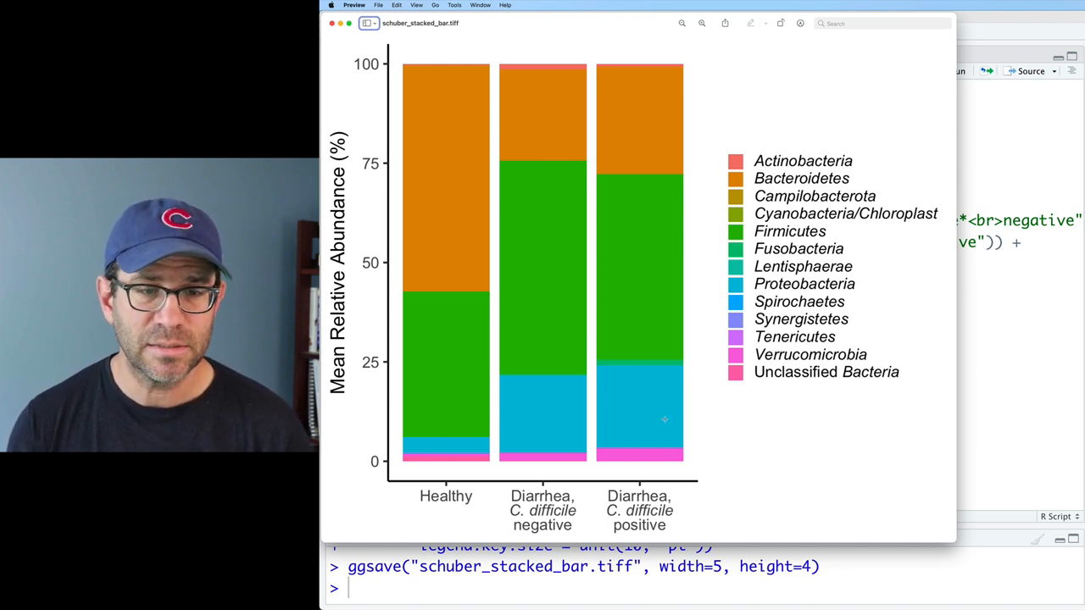
{"action": "mouse_move", "coordinate": [614, 421]}
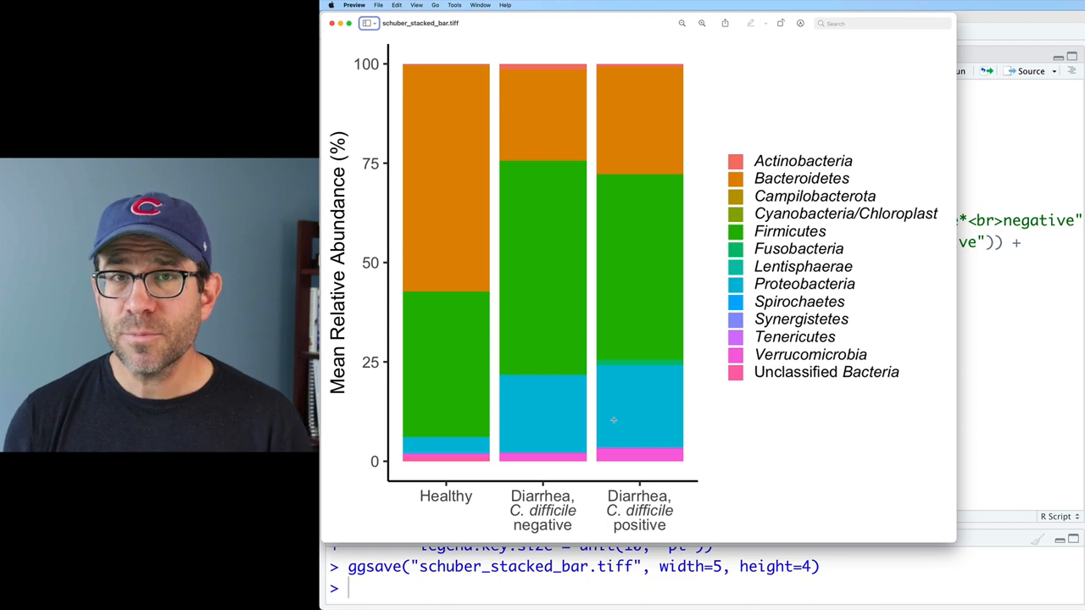
{"action": "mouse_move", "coordinate": [610, 421]}
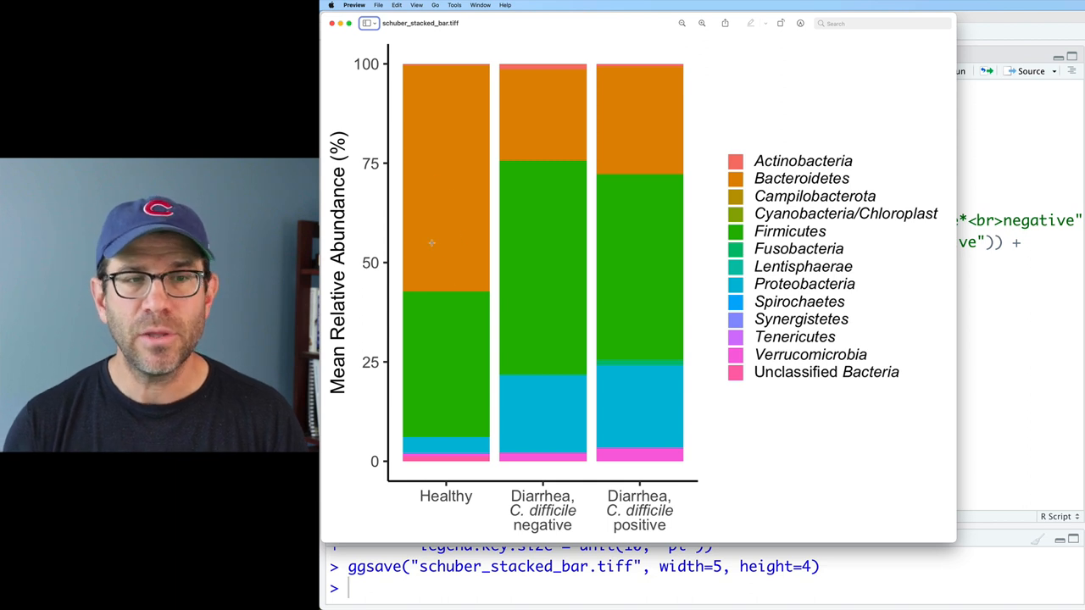
{"action": "mouse_move", "coordinate": [444, 267]}
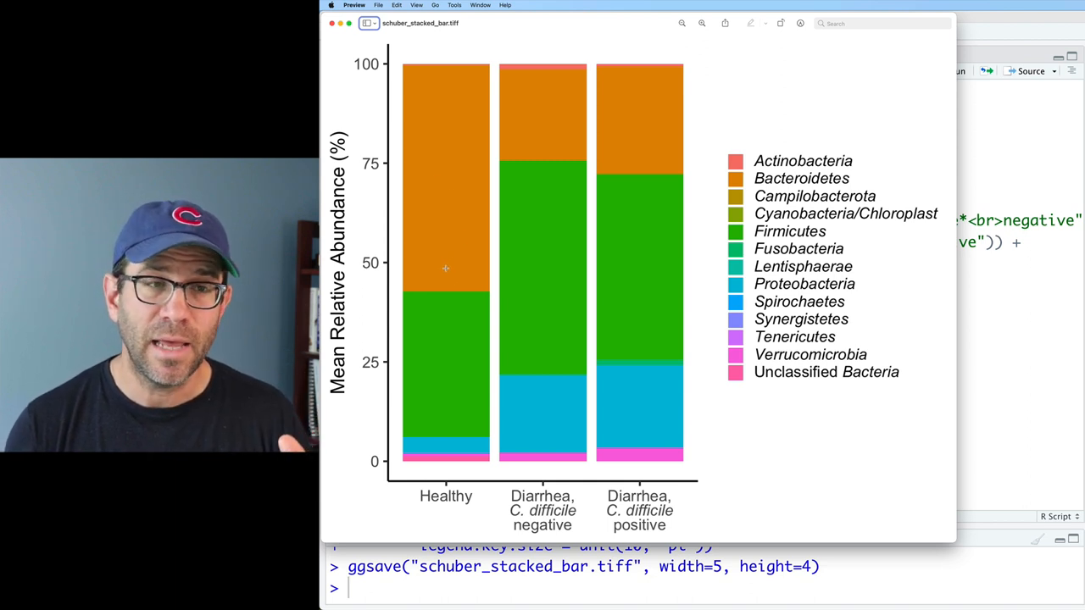
{"action": "mouse_move", "coordinate": [637, 146]}
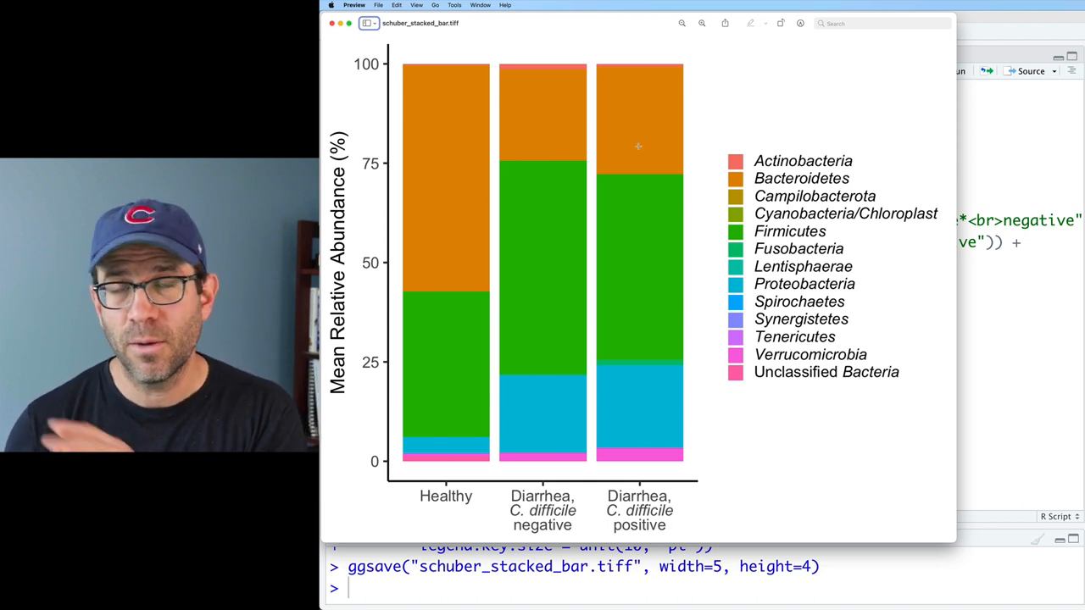